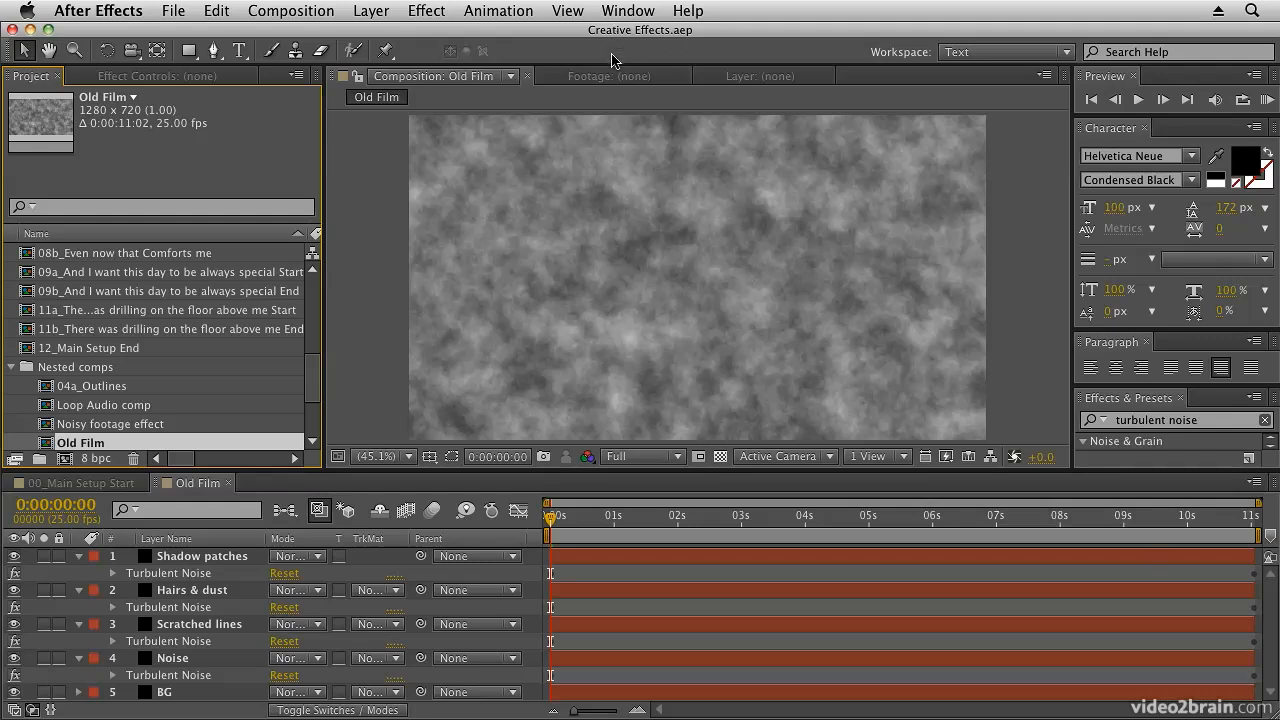
pyautogui.moveTo(152, 585)
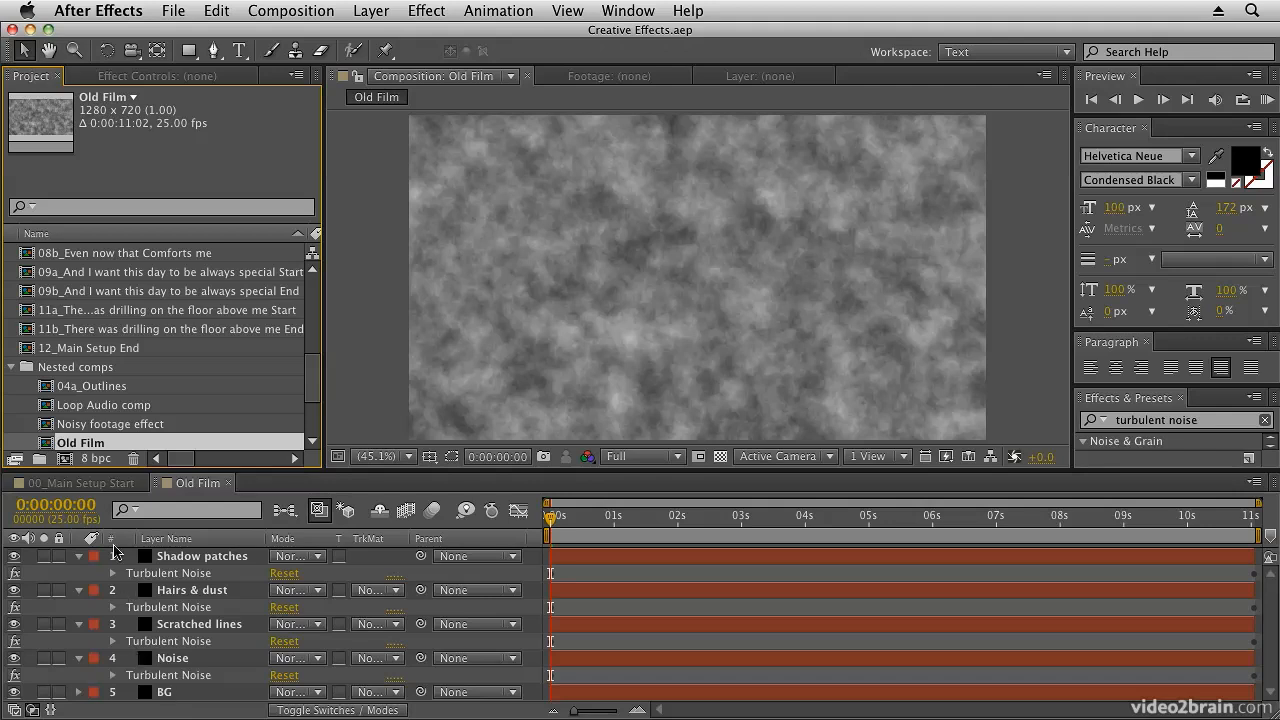
pyautogui.moveTo(723, 161)
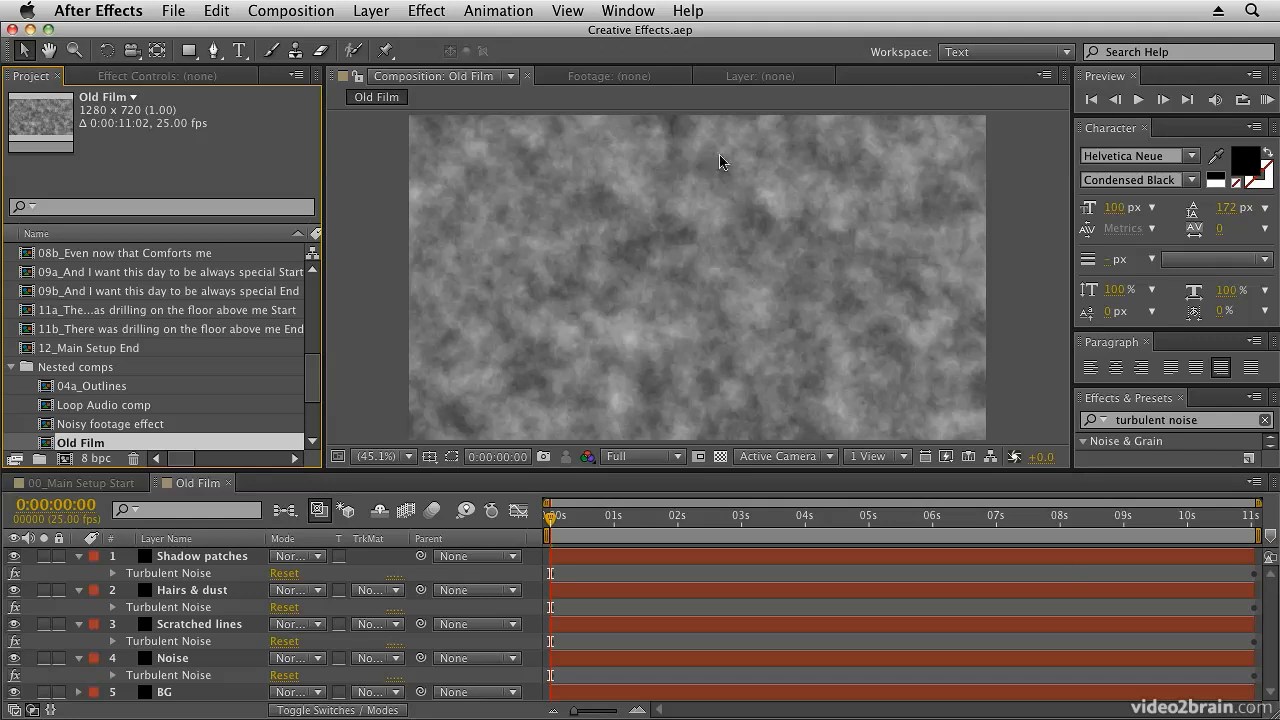
pyautogui.moveTo(557, 289)
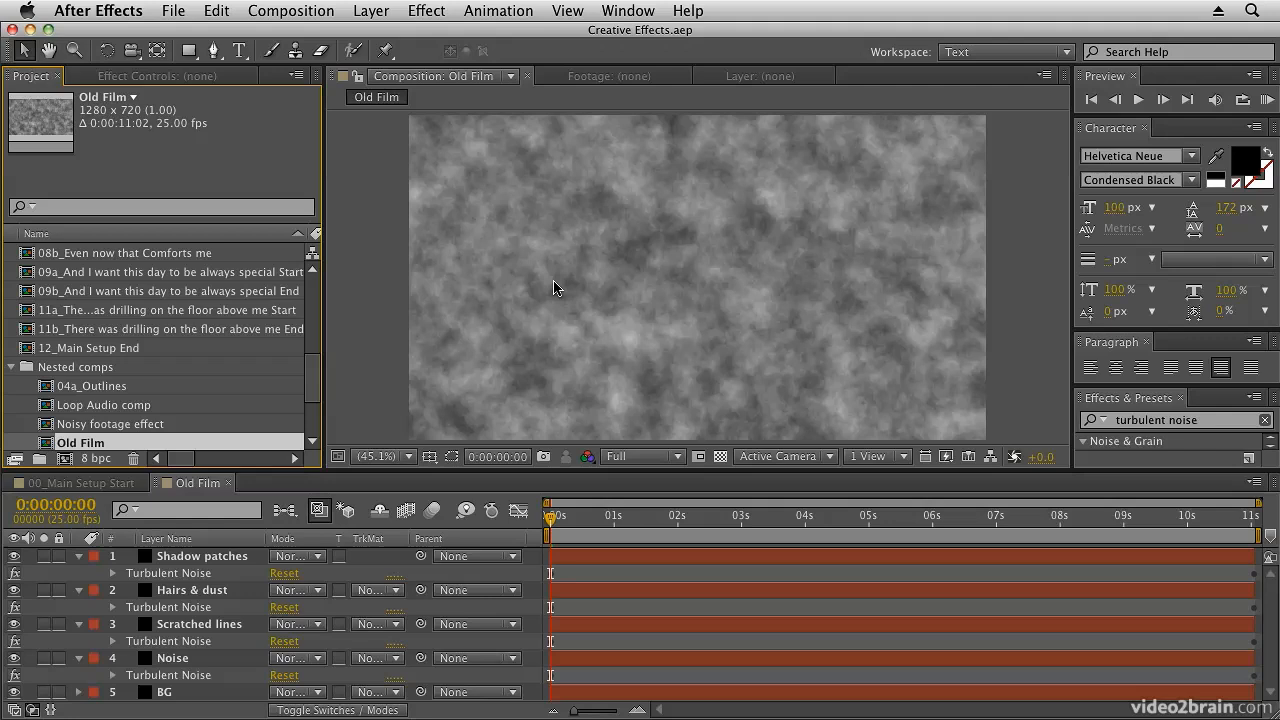
pyautogui.moveTo(150, 448)
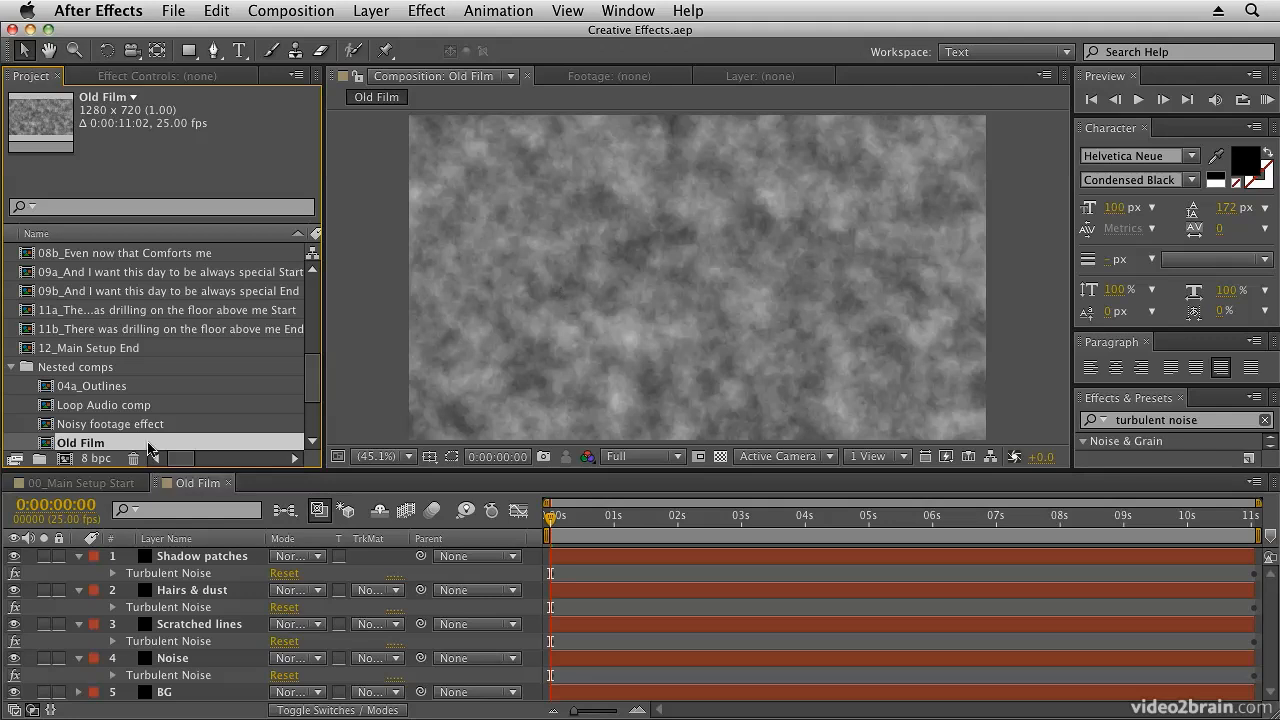
pyautogui.moveTo(90, 378)
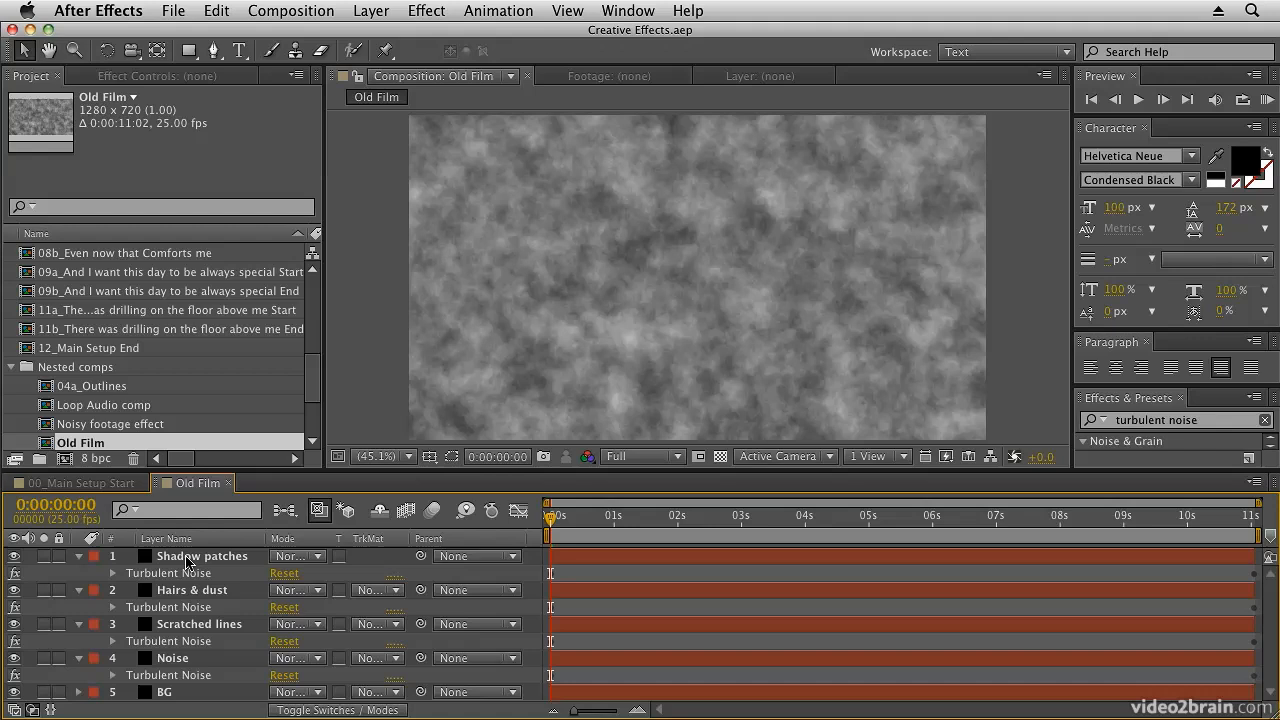
pyautogui.moveTo(157, 678)
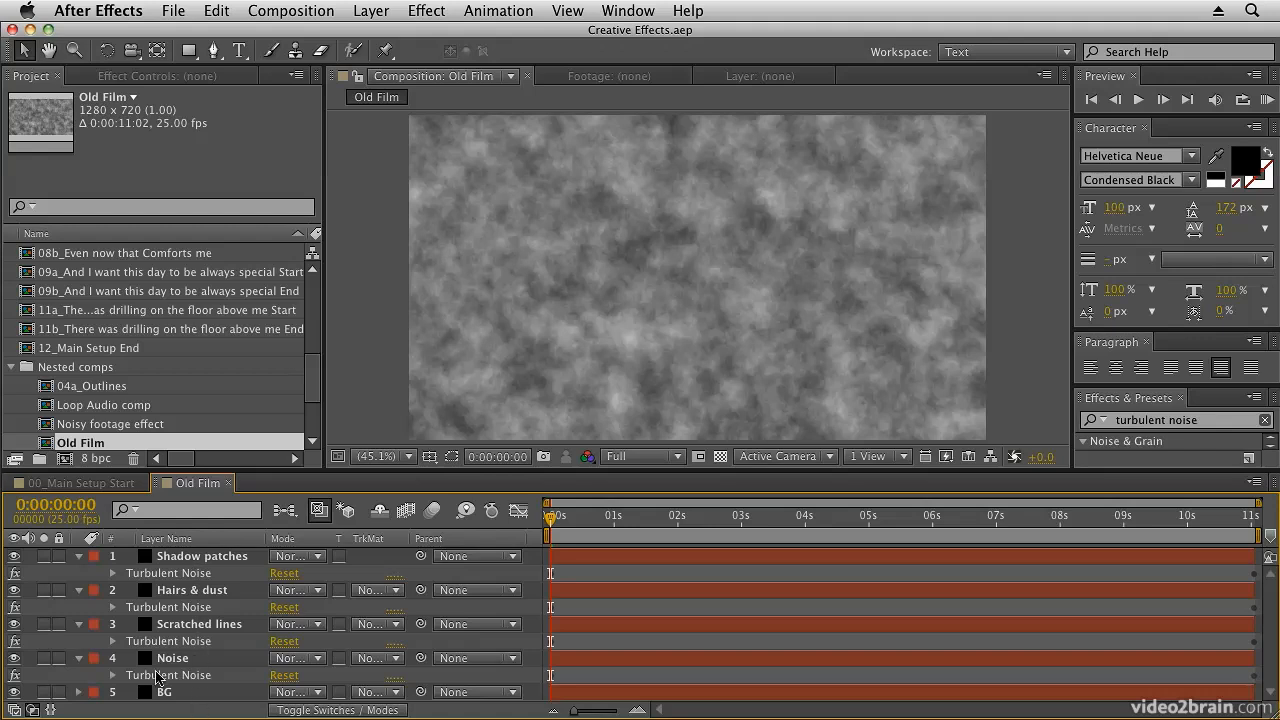
pyautogui.moveTo(189, 578)
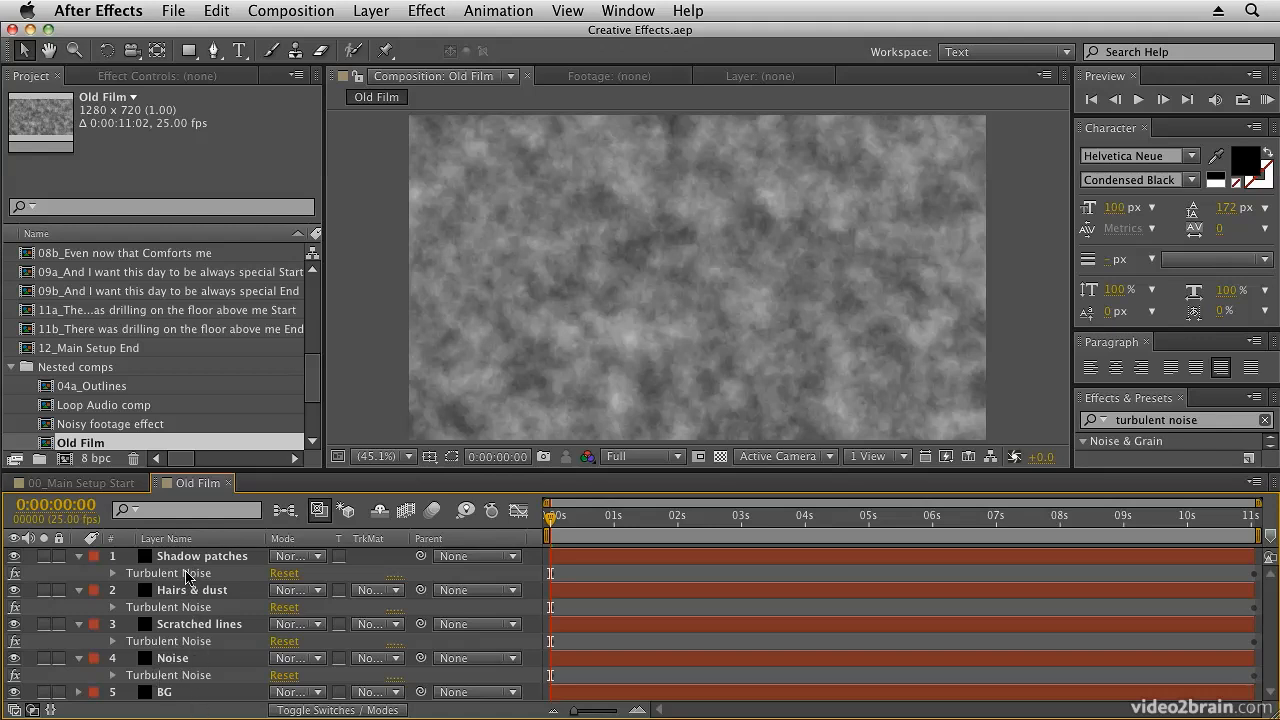
pyautogui.moveTo(200, 638)
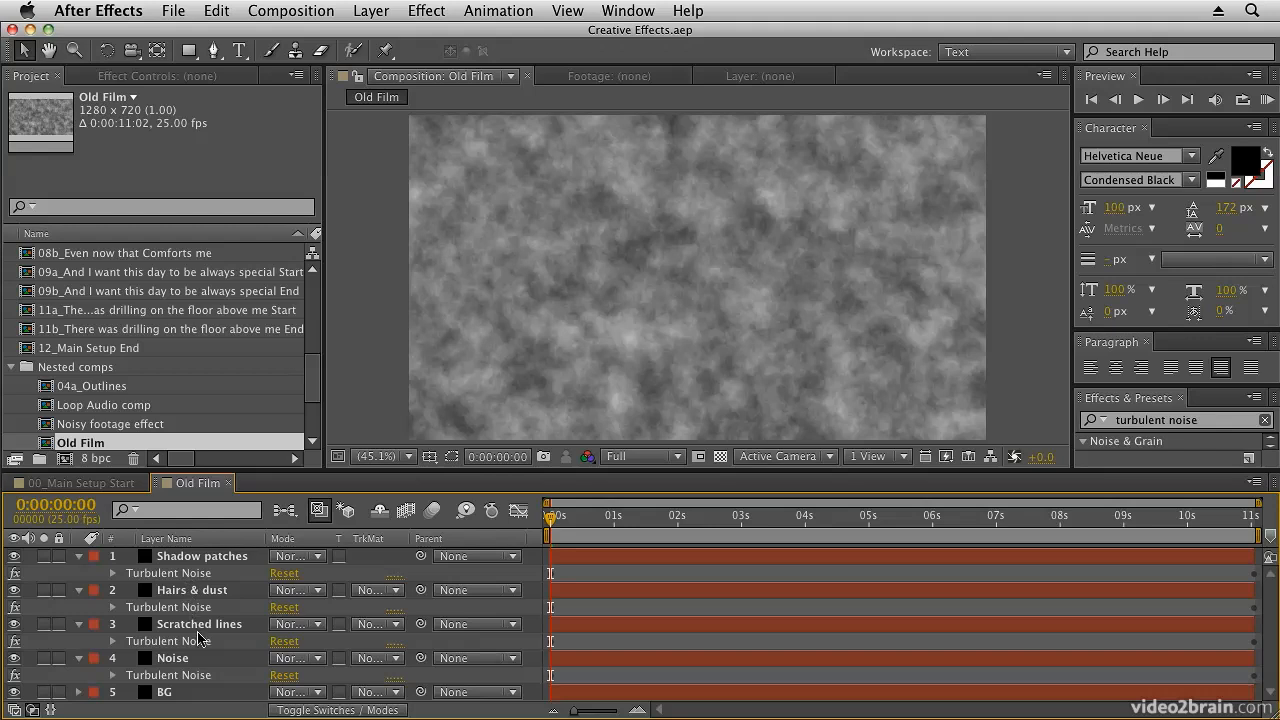
pyautogui.moveTo(166, 635)
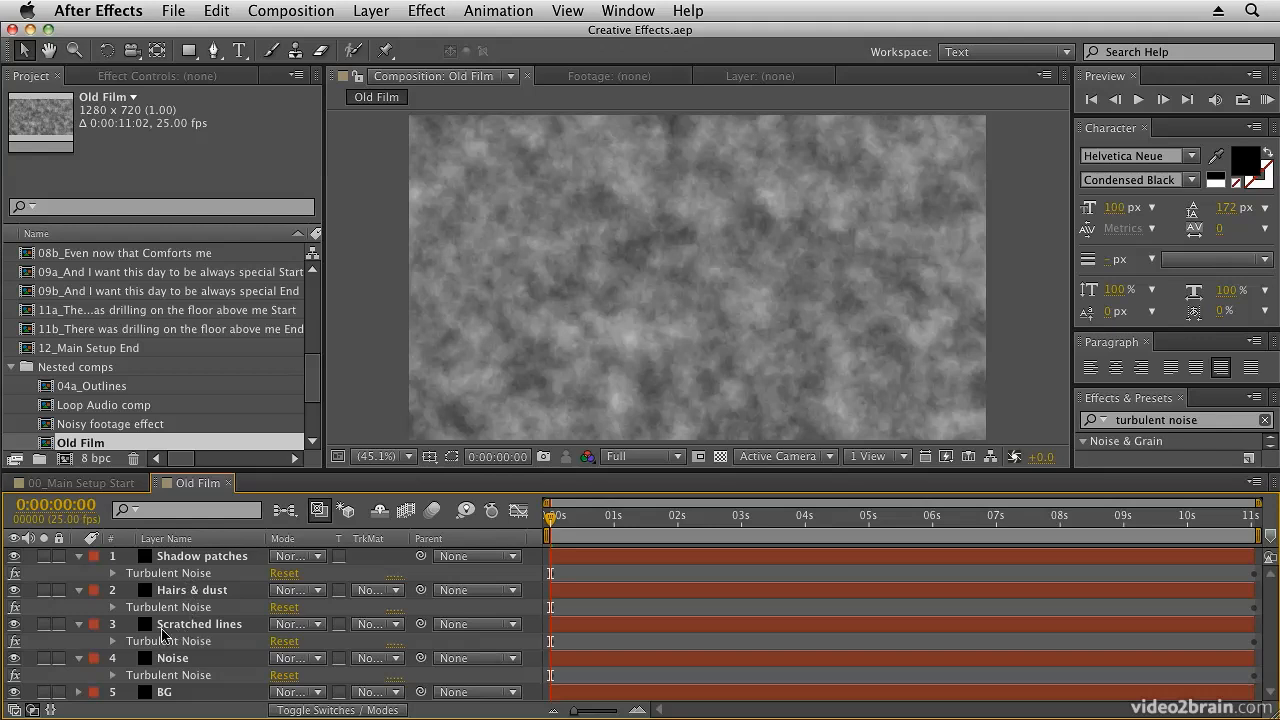
pyautogui.moveTo(38, 648)
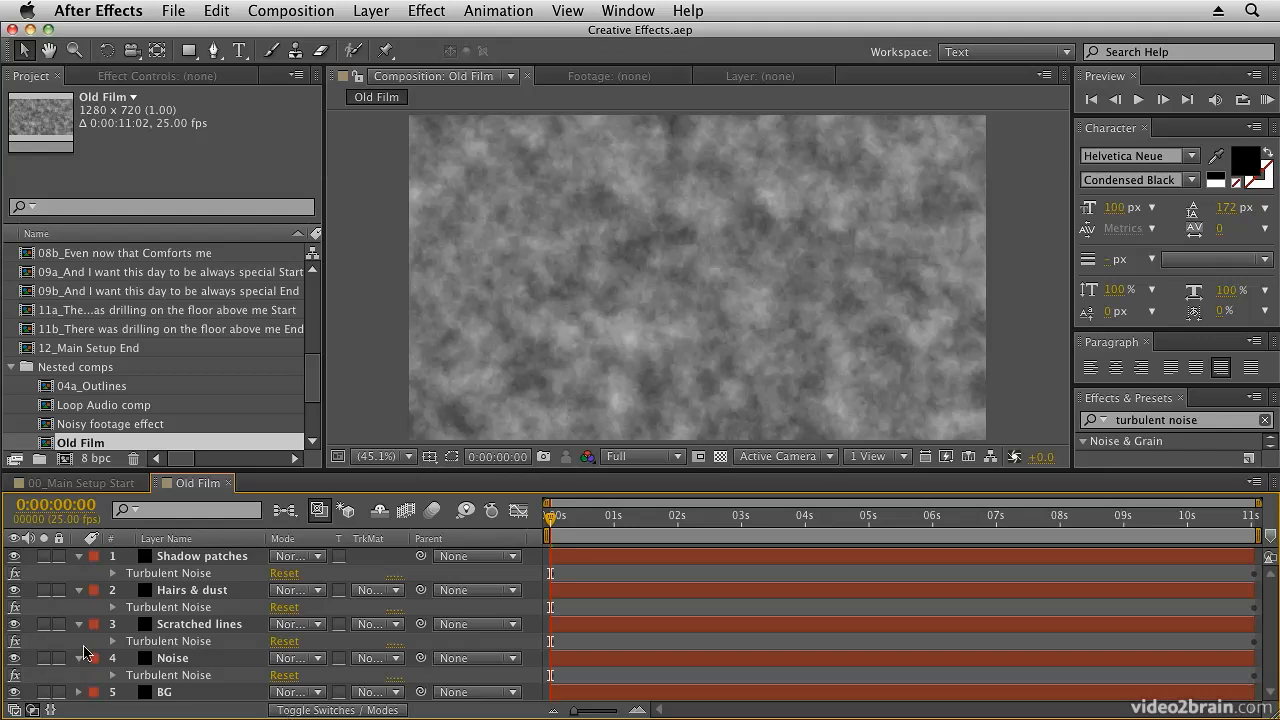
pyautogui.moveTo(52, 670)
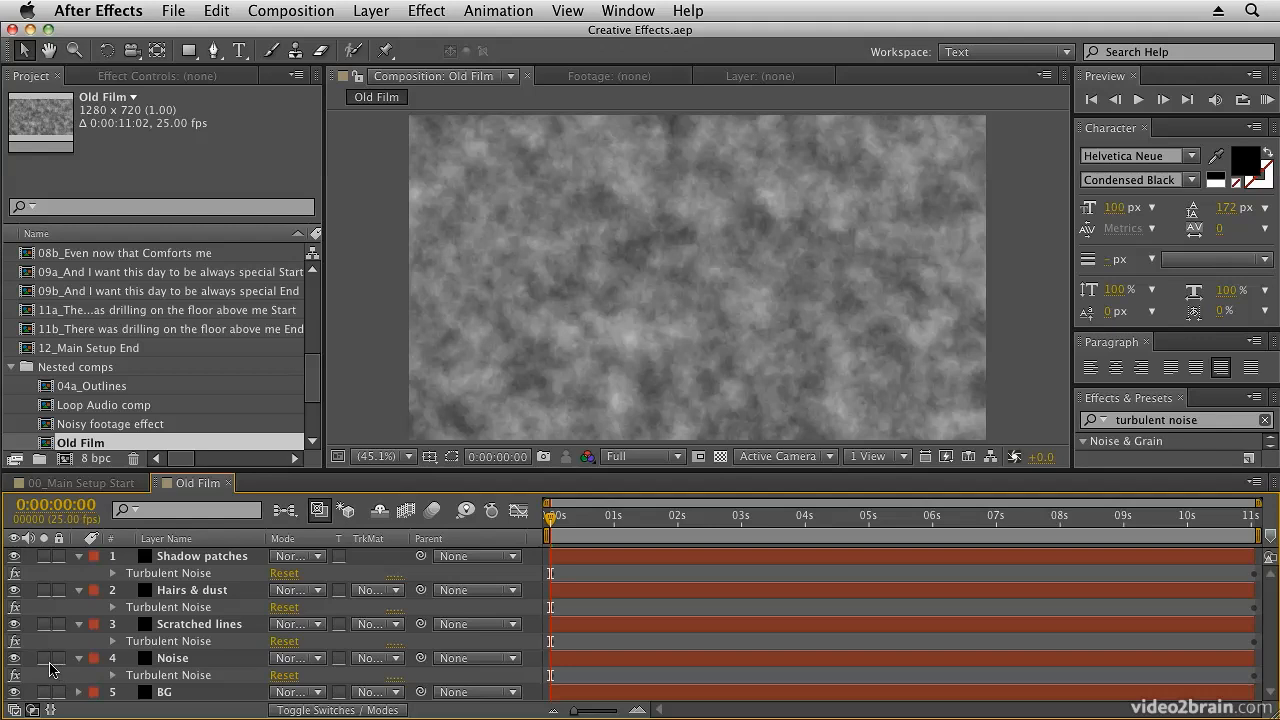
pyautogui.moveTo(47, 672)
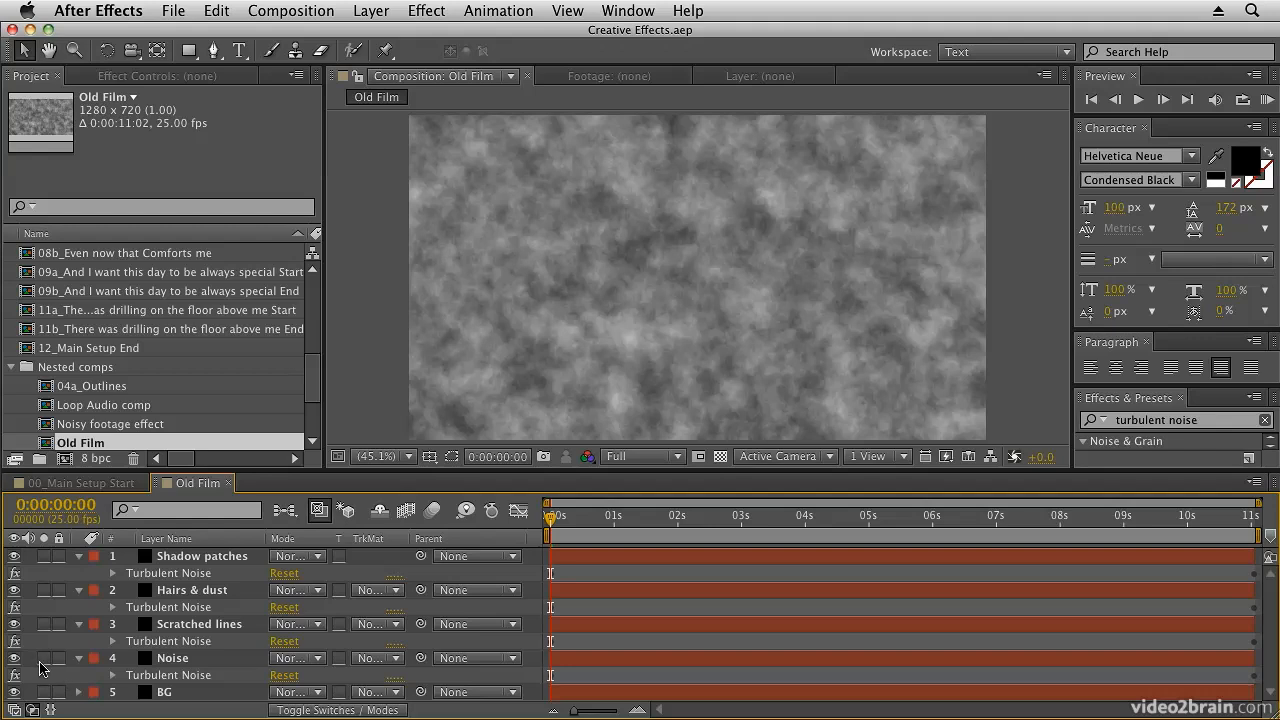
pyautogui.moveTo(50, 672)
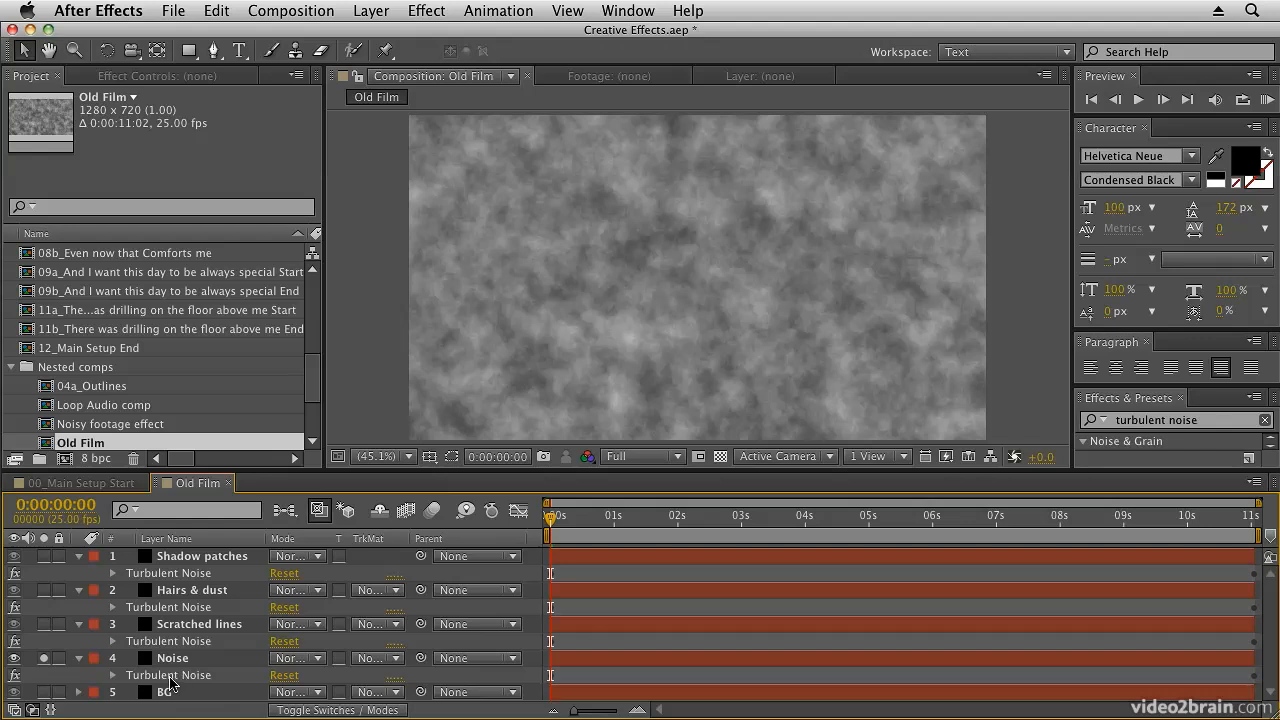
# - Switch the Noise layer's Turbulent Noise to Max fractal type with Contrast 416
pyautogui.click(172, 658)
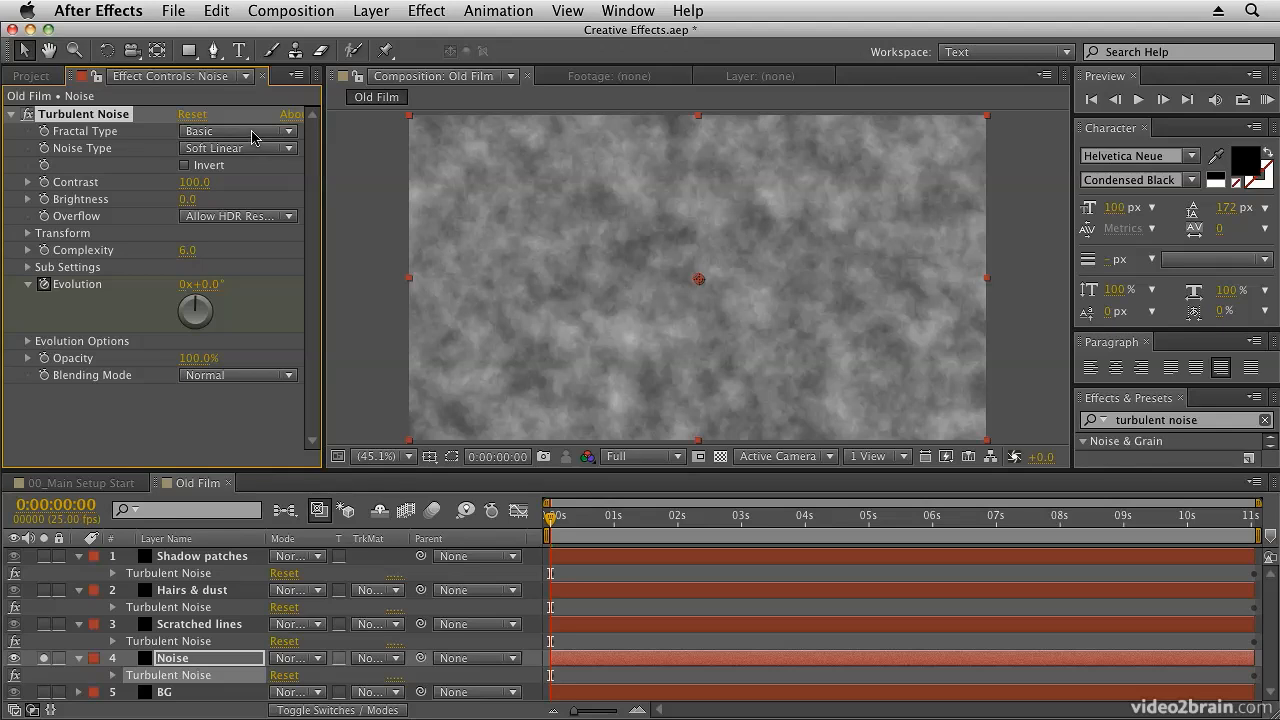
pyautogui.click(238, 131)
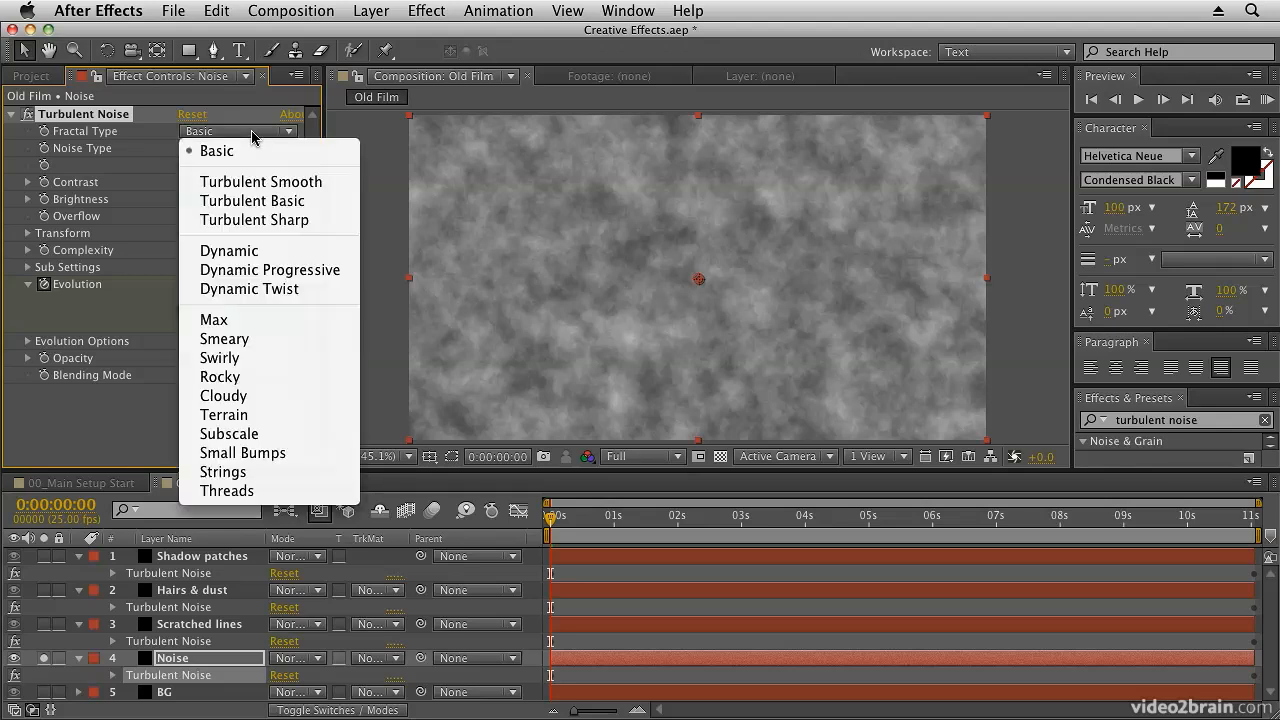
pyautogui.moveTo(242, 320)
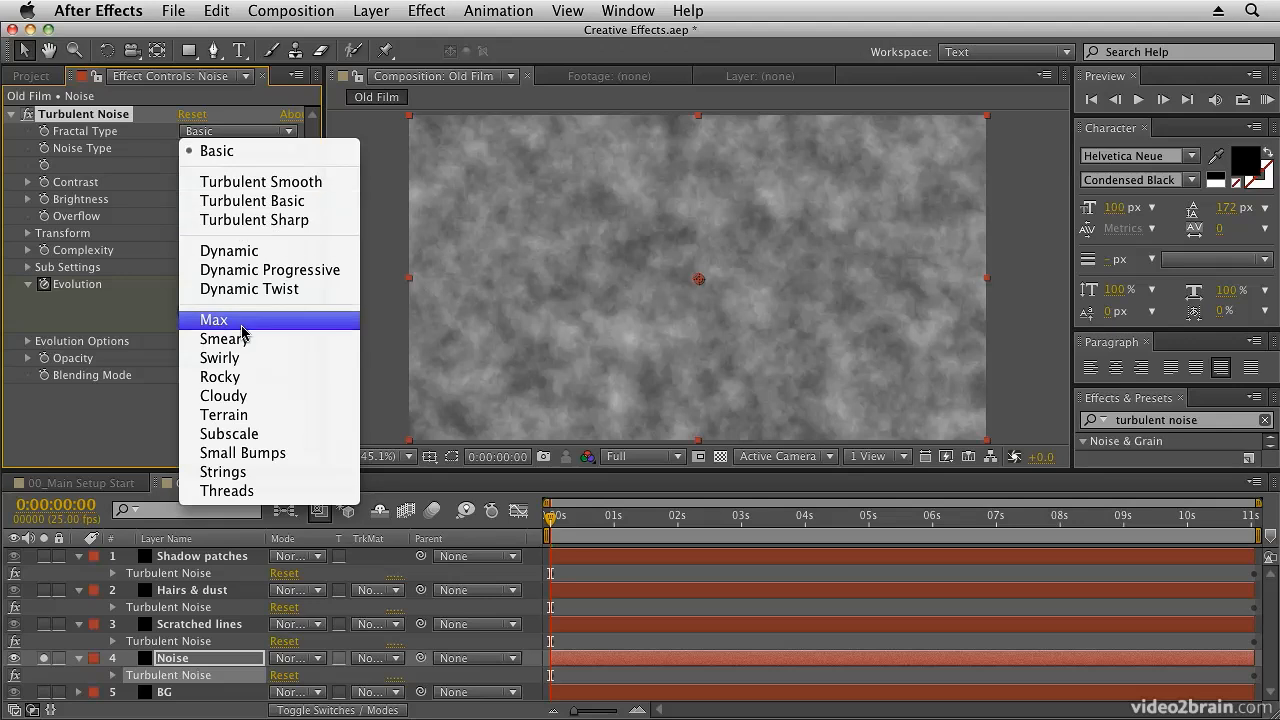
pyautogui.click(213, 320)
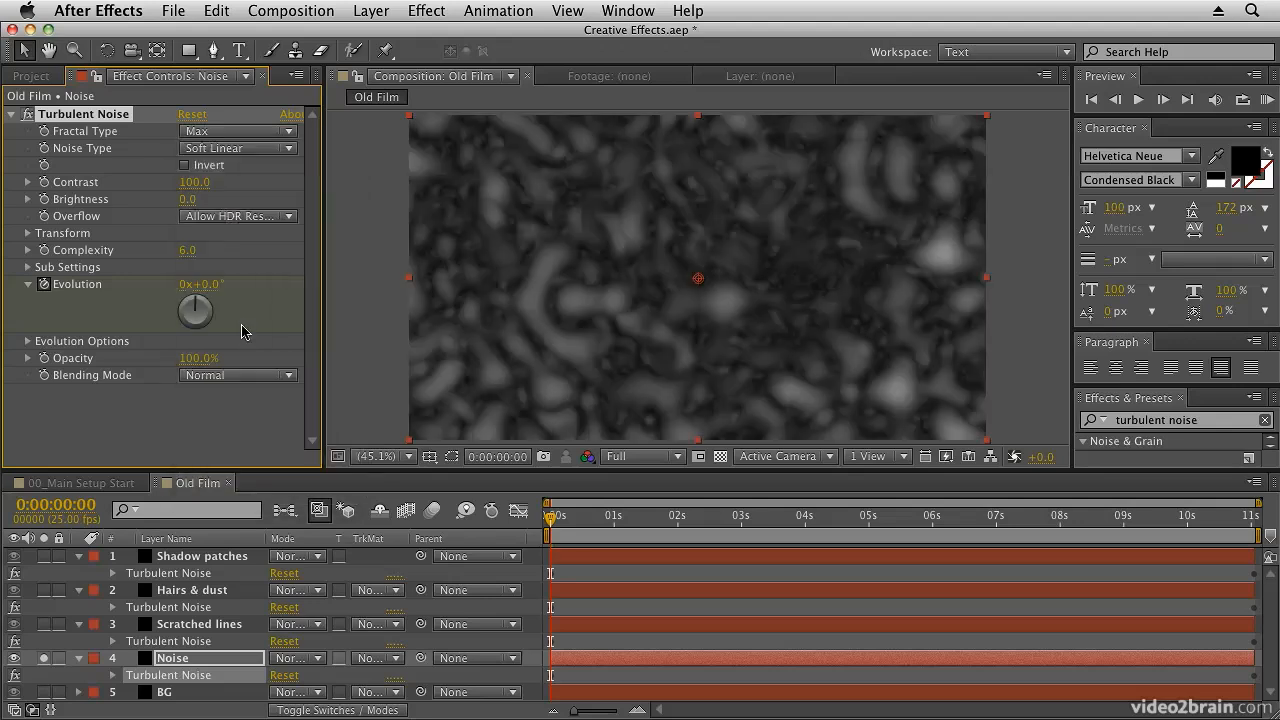
pyautogui.moveTo(195, 182); pyautogui.dragTo(237, 182)
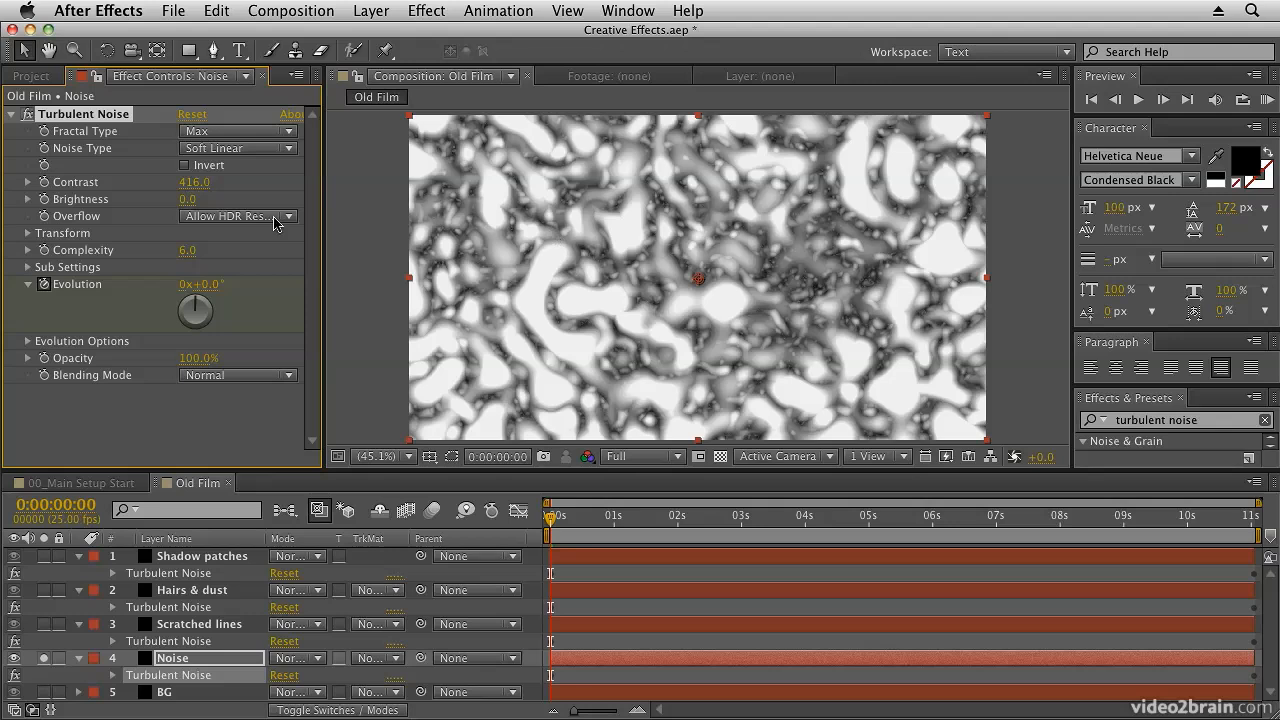
pyautogui.moveTo(221, 152)
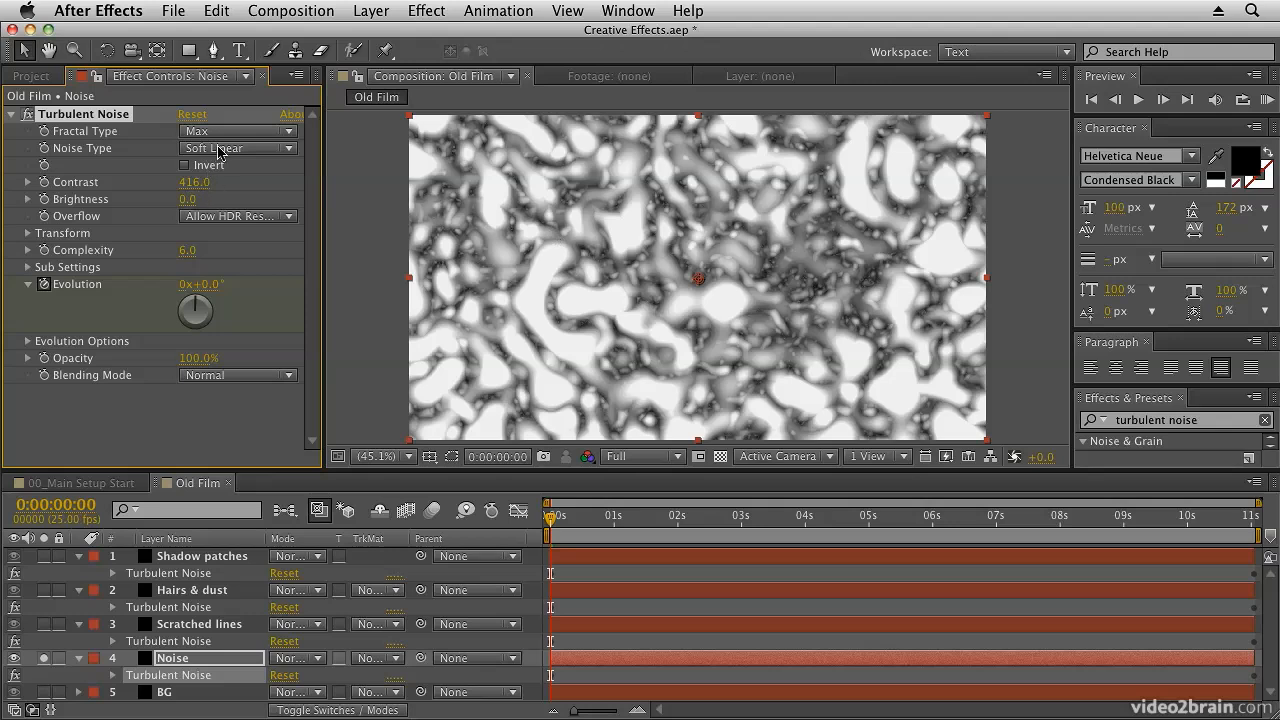
# - Try the Block and Linear noise types, keep Soft Linear, and expand Transform
pyautogui.click(238, 147)
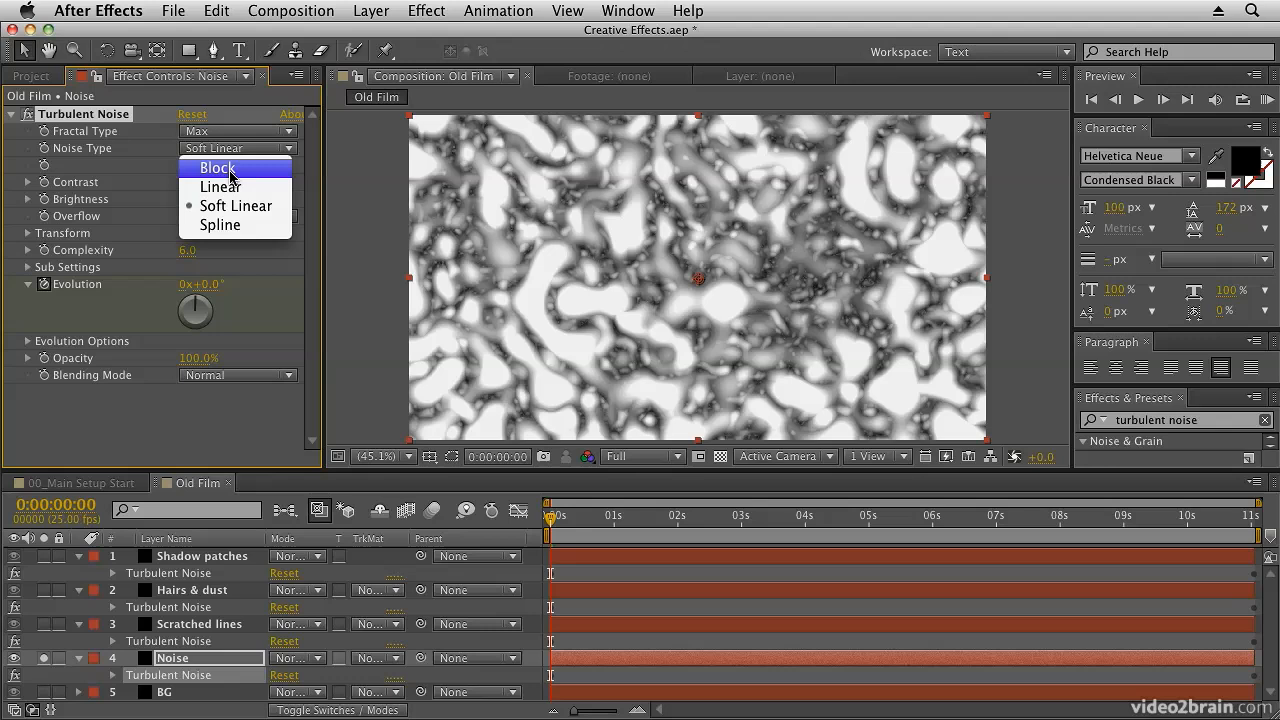
pyautogui.click(217, 167)
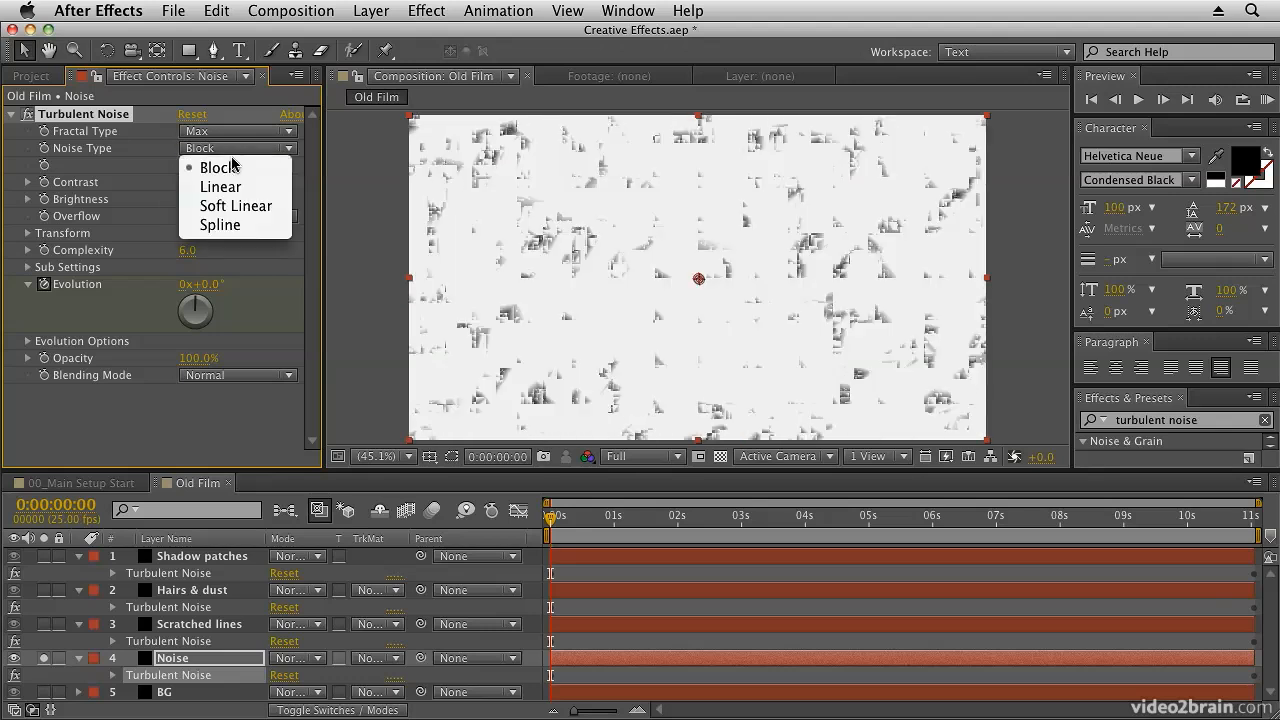
pyautogui.click(220, 187)
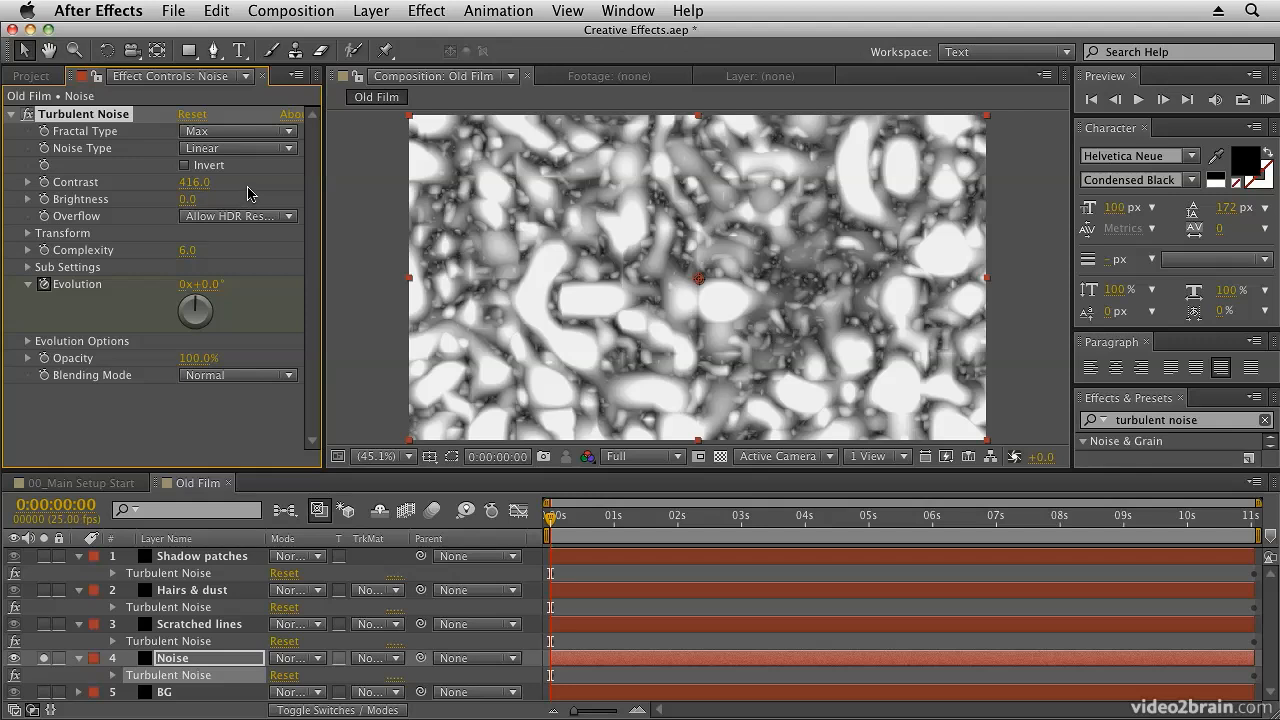
pyautogui.click(238, 148)
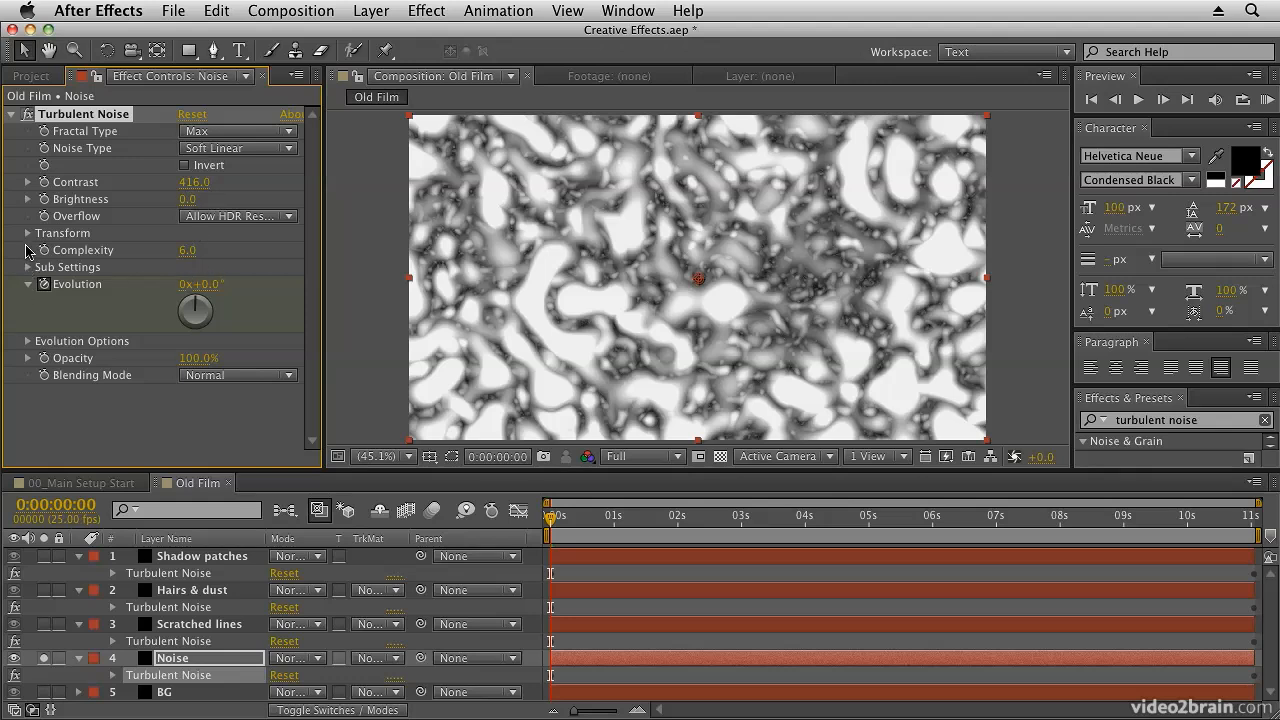
pyautogui.click(28, 233)
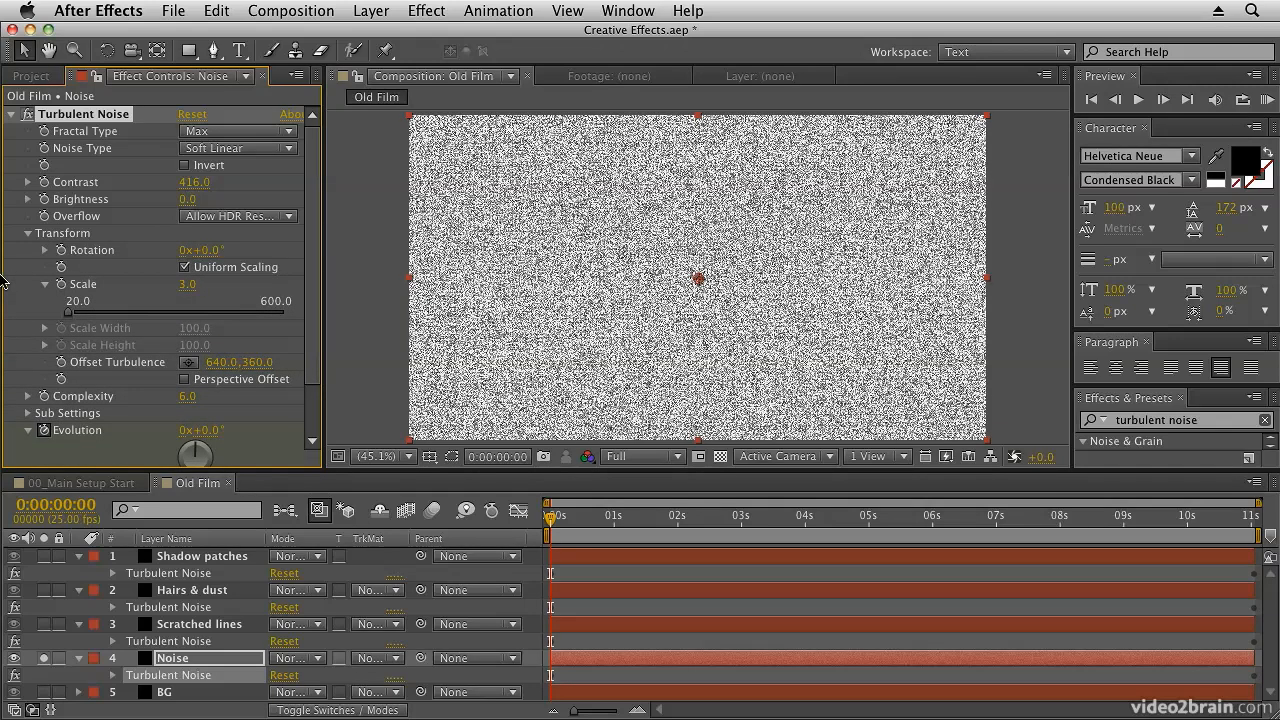
pyautogui.moveTo(185, 284); pyautogui.dragTo(172, 284)
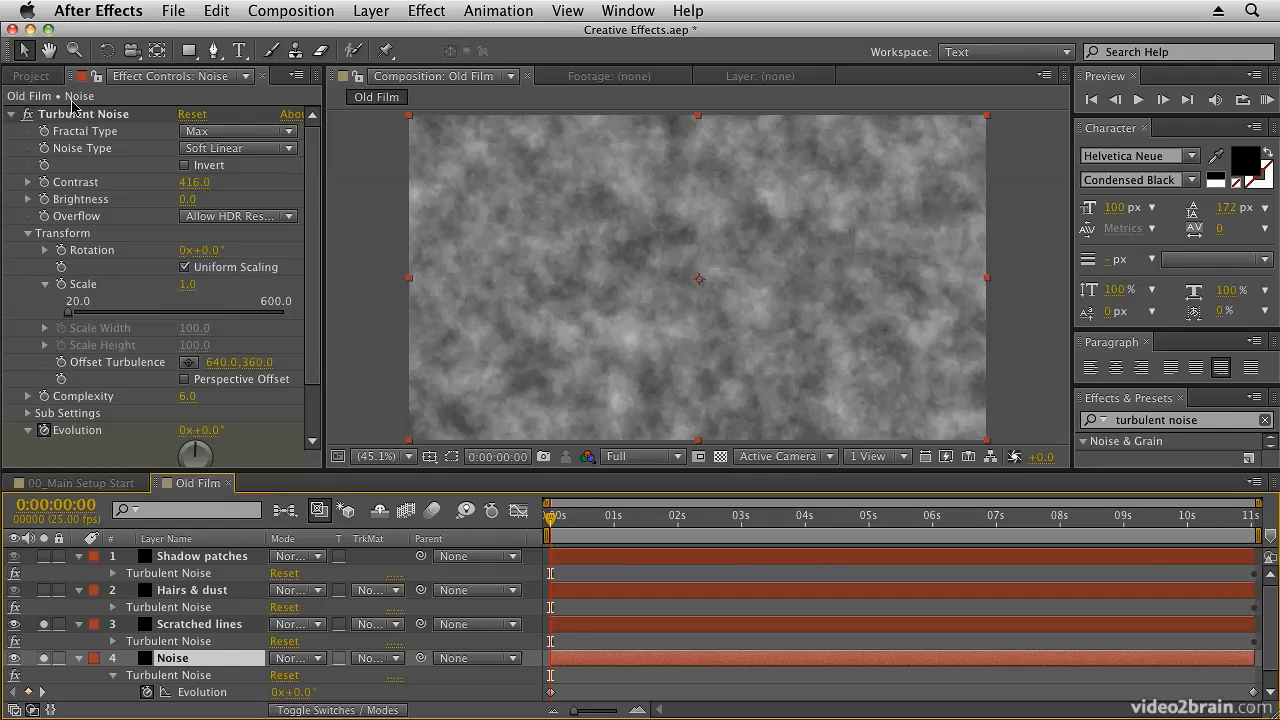
pyautogui.moveTo(95, 105)
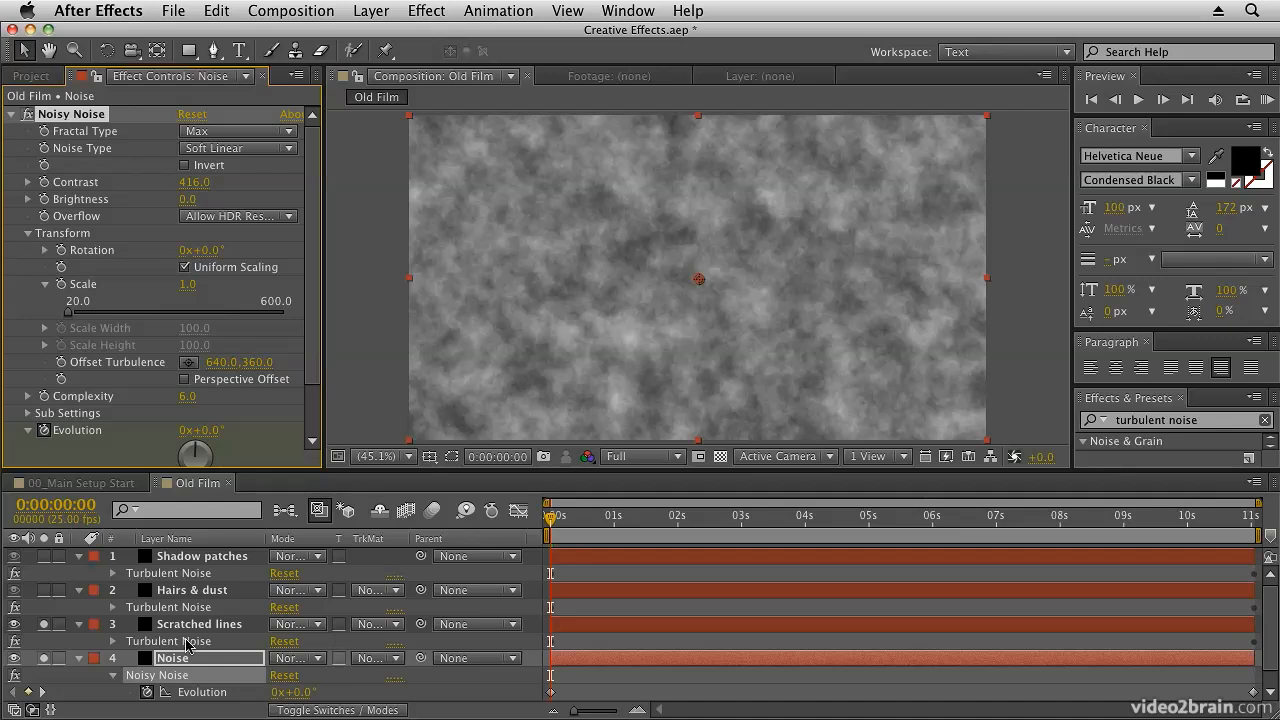
# - Confirm the 'Noisy Noise' effect name and pick Max fractal type for Scratch lines
pyautogui.click(199, 623)
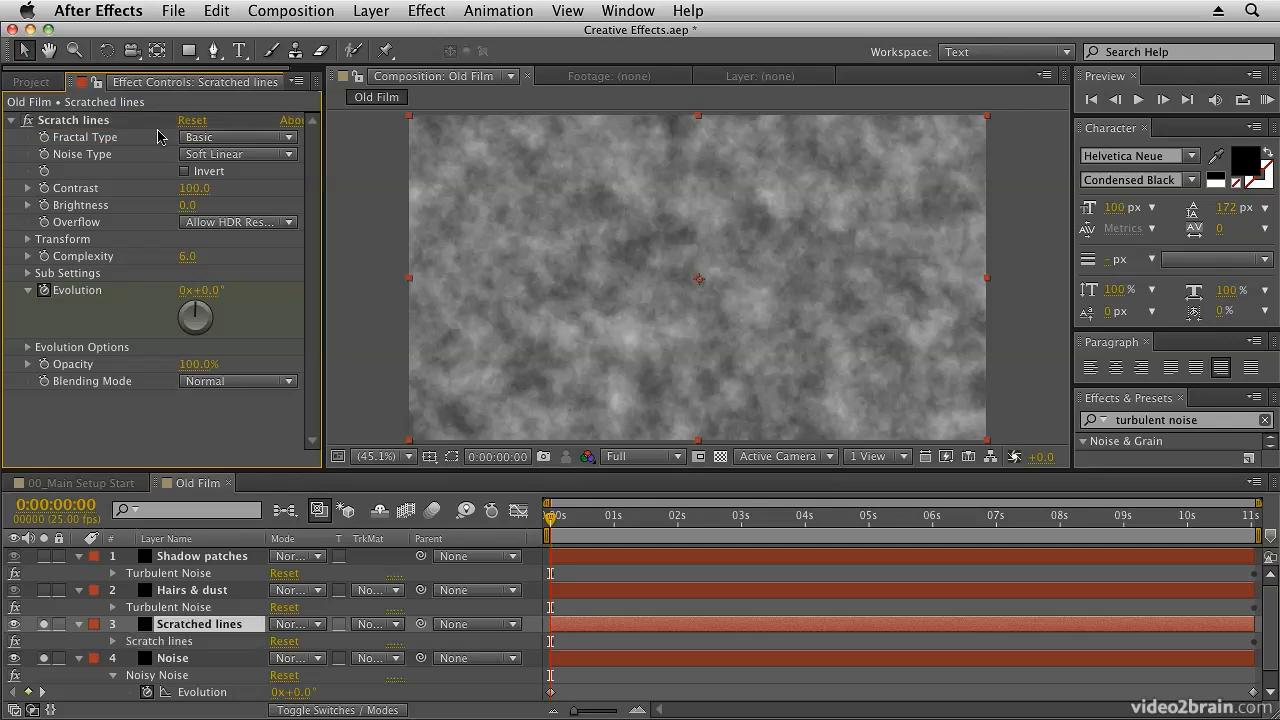
pyautogui.moveTo(185, 648)
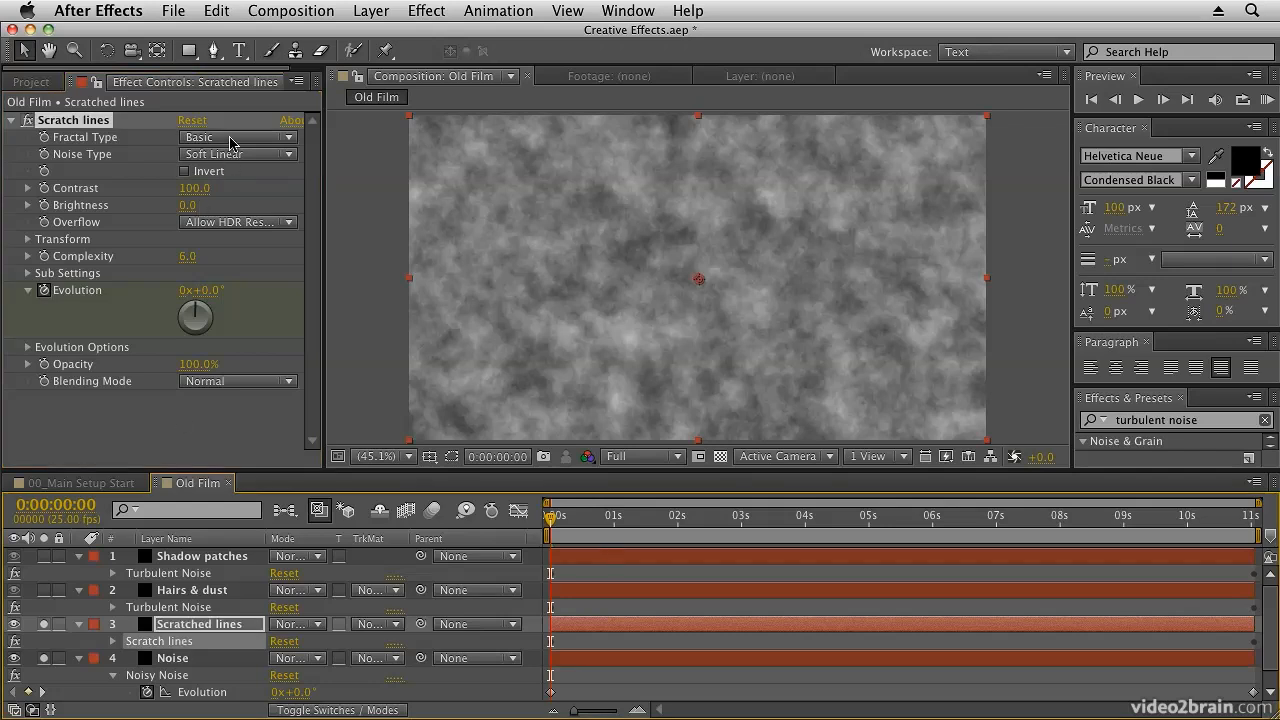
pyautogui.click(238, 137)
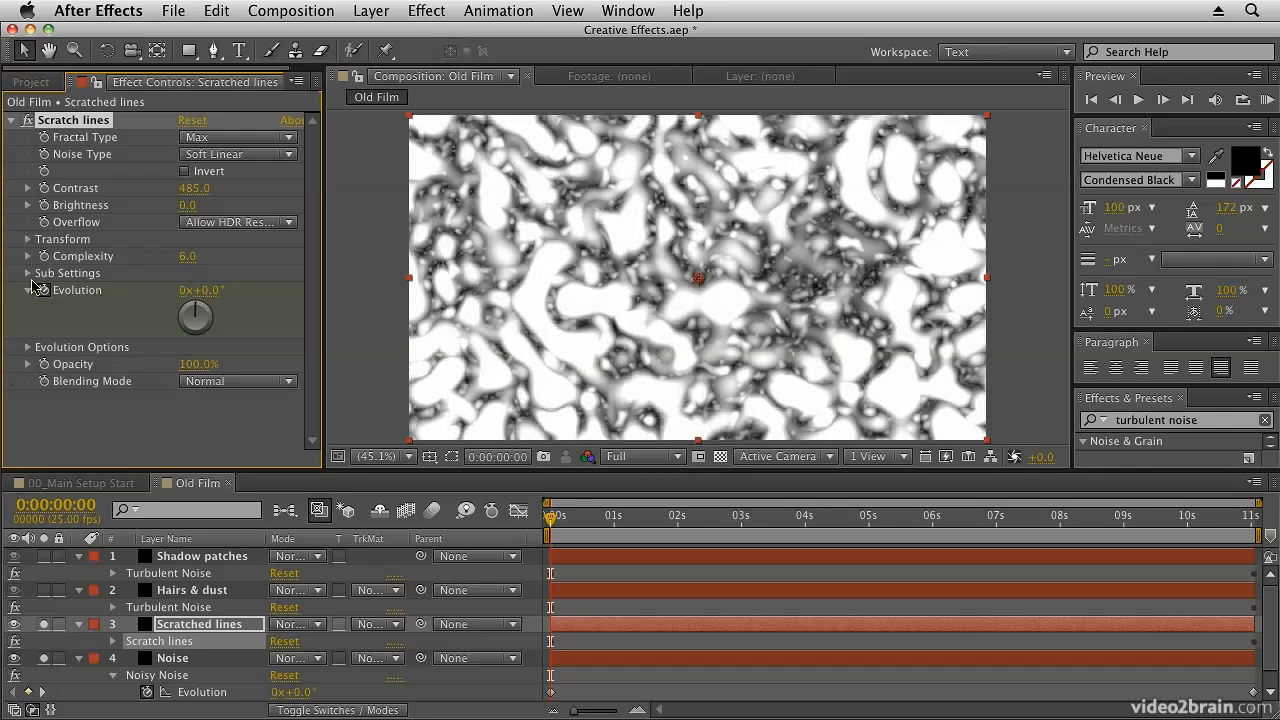
# - Disable Uniform Scaling for Scale Height 10000, enable Invert, and raise Contrast to 1456
pyautogui.click(28, 239)
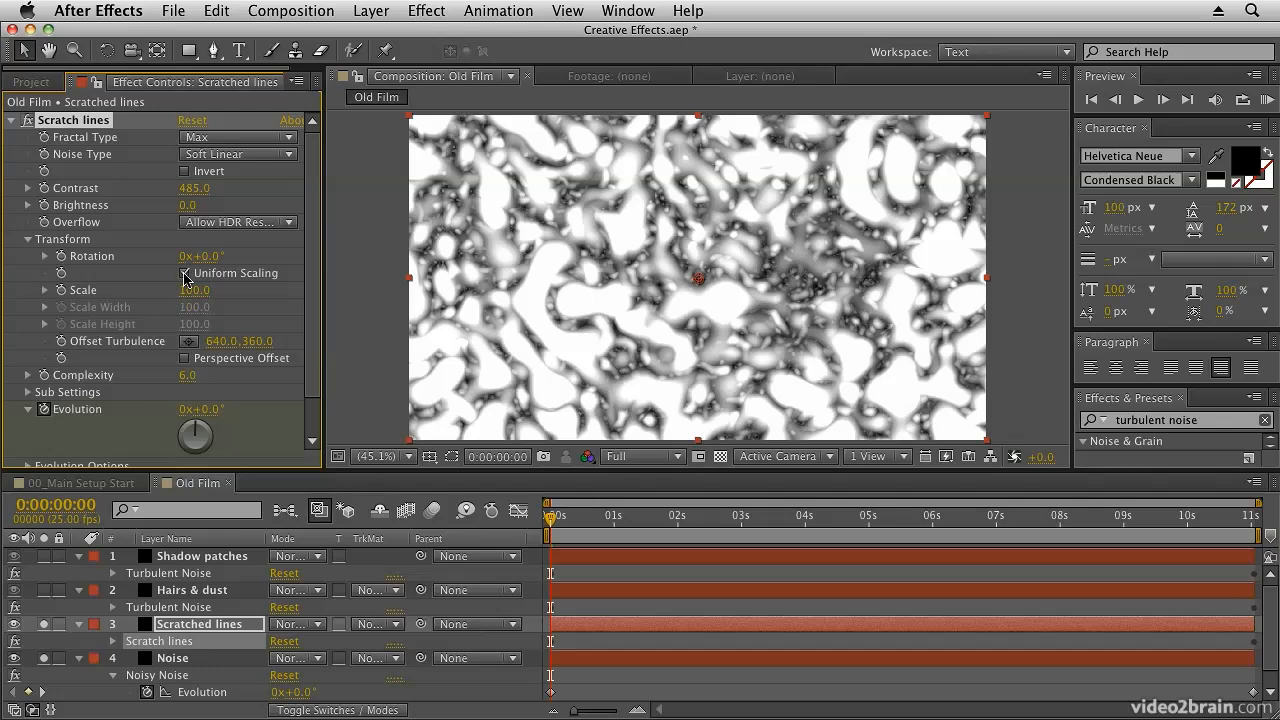
pyautogui.click(184, 272)
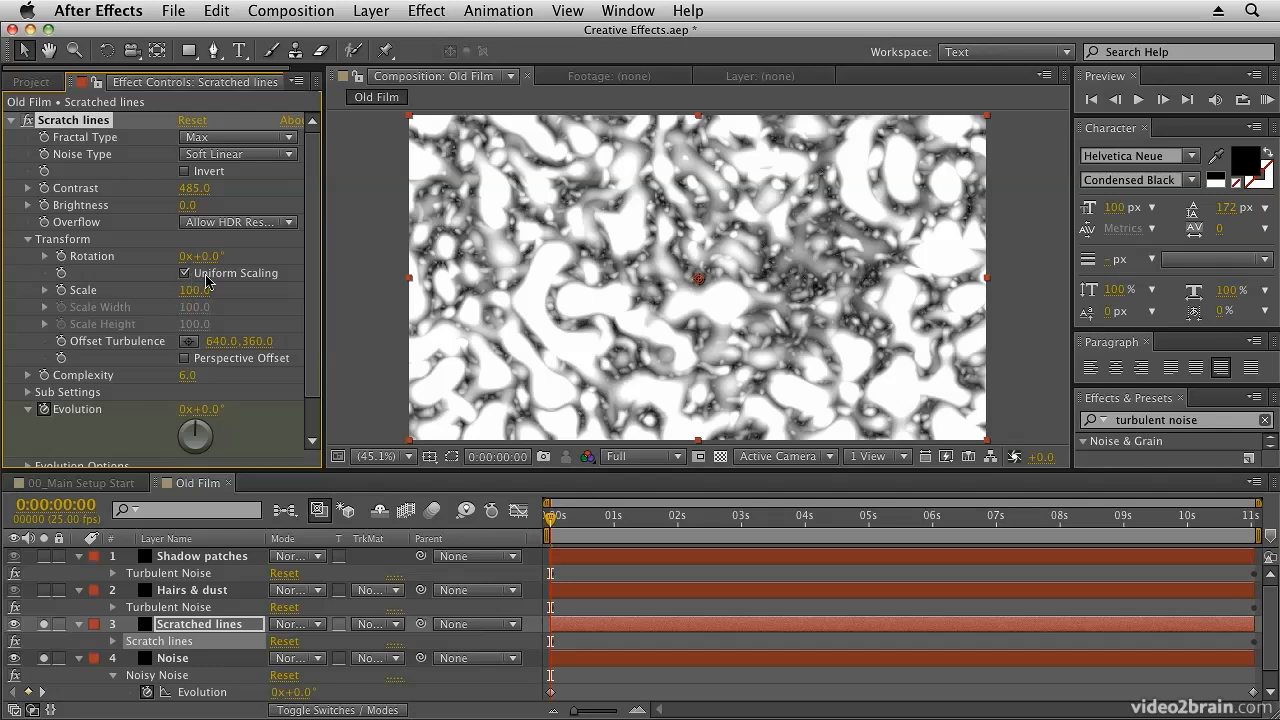
pyautogui.click(184, 273)
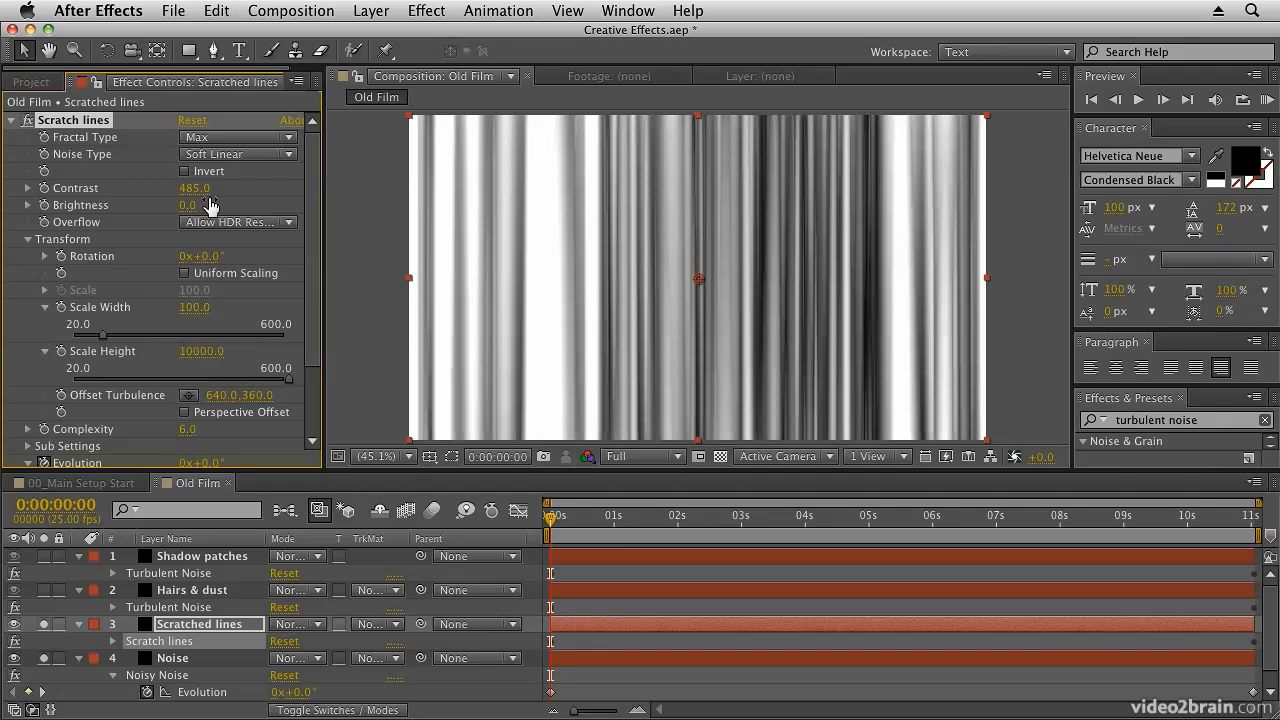
pyautogui.click(184, 171)
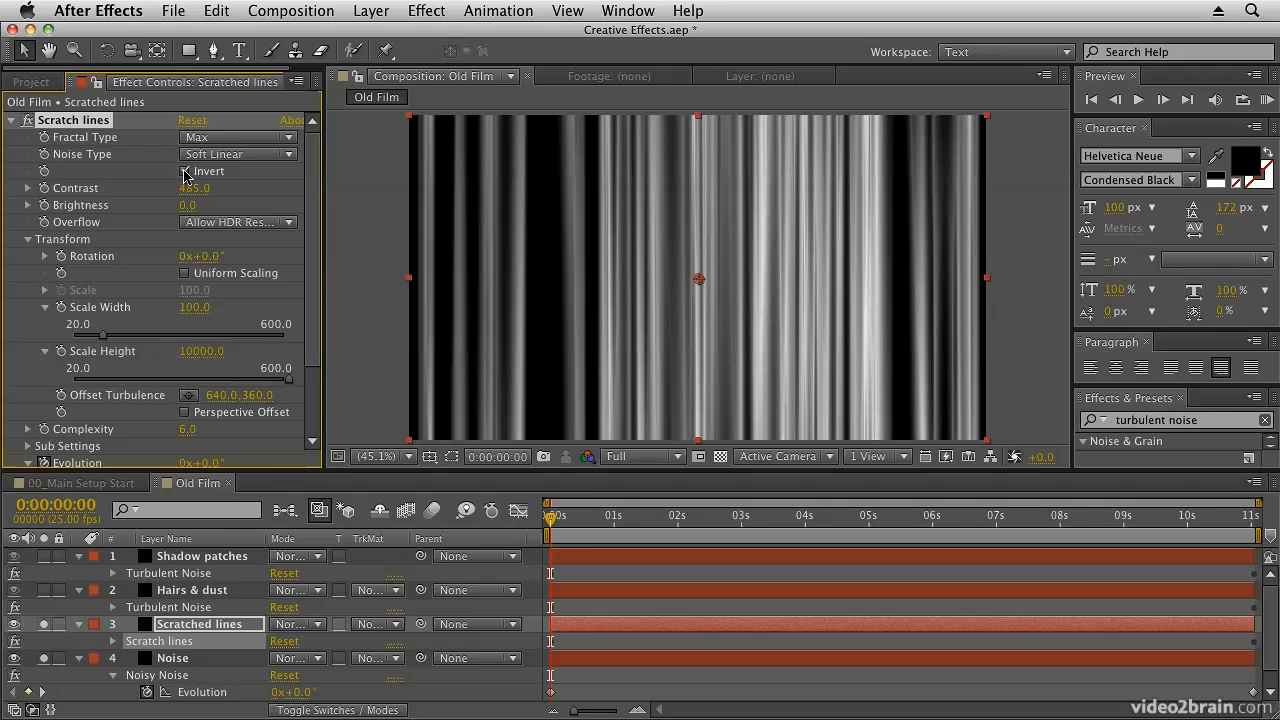
pyautogui.click(185, 171)
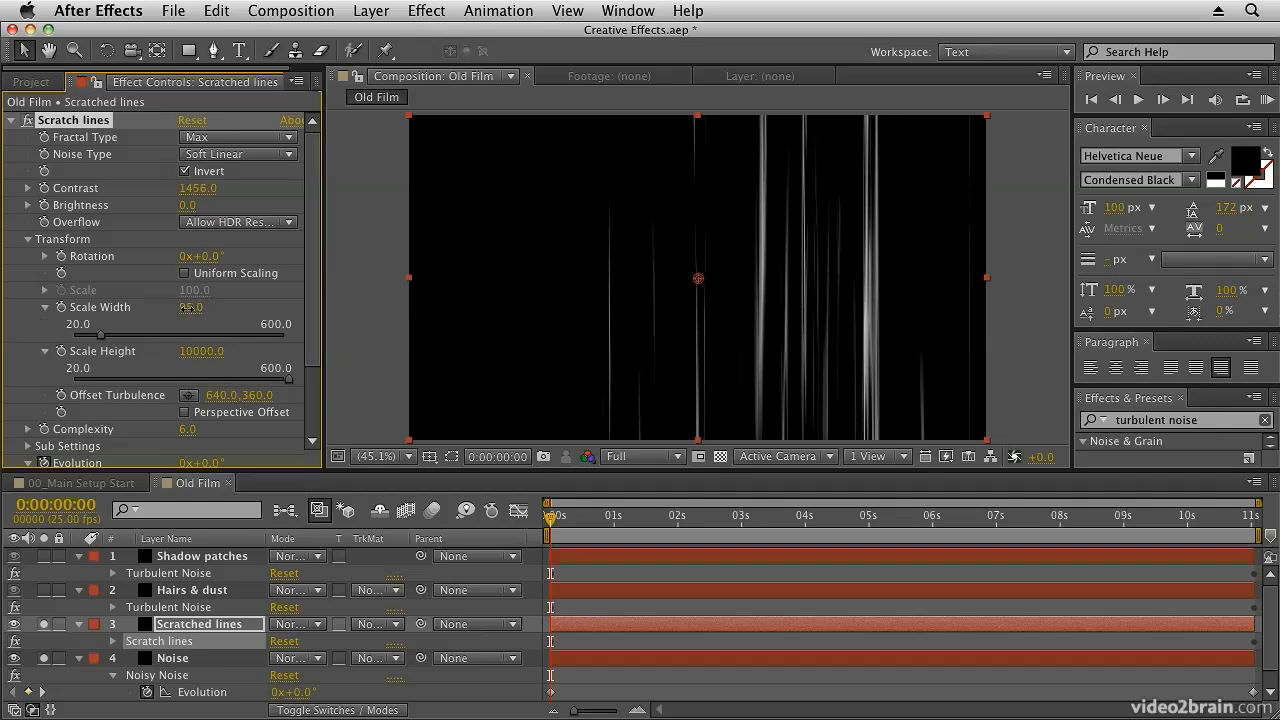
# - Set Scale Width 1, Contrast 1609 and Brightness -42 on Scratch lines
pyautogui.moveTo(65, 324); pyautogui.dragTo(55, 324)
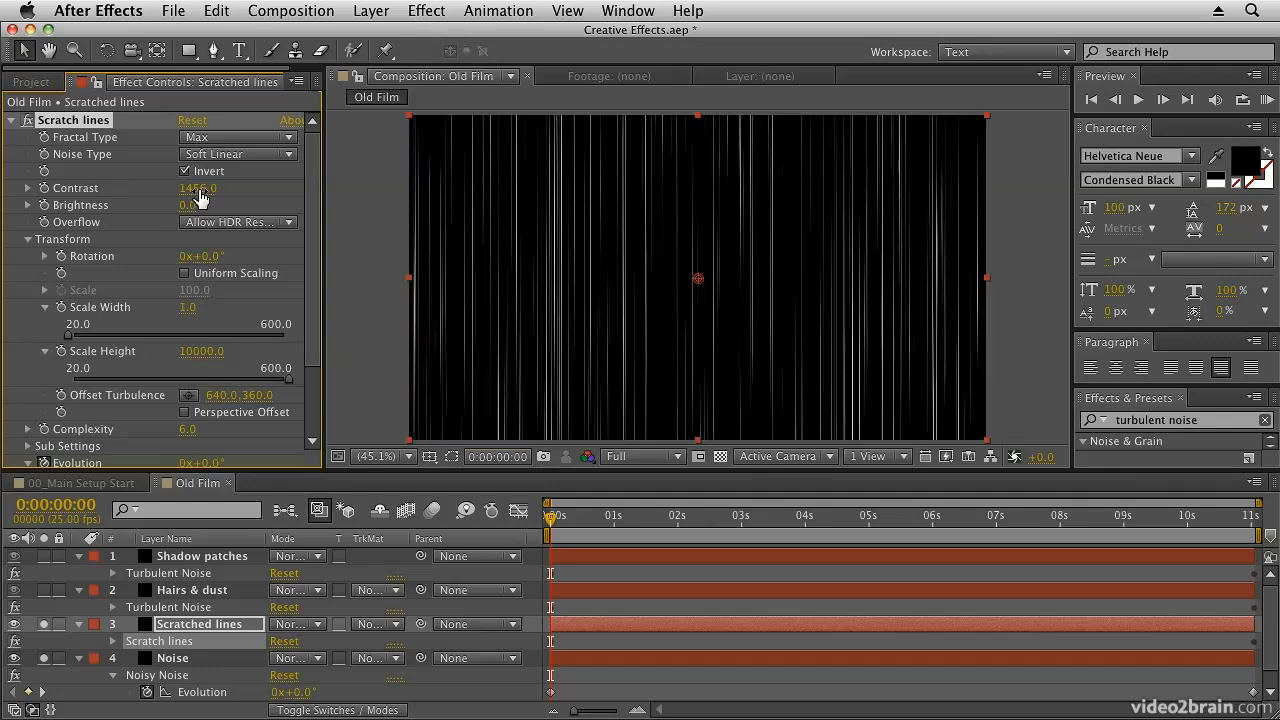
pyautogui.moveTo(198, 188); pyautogui.dragTo(210, 200)
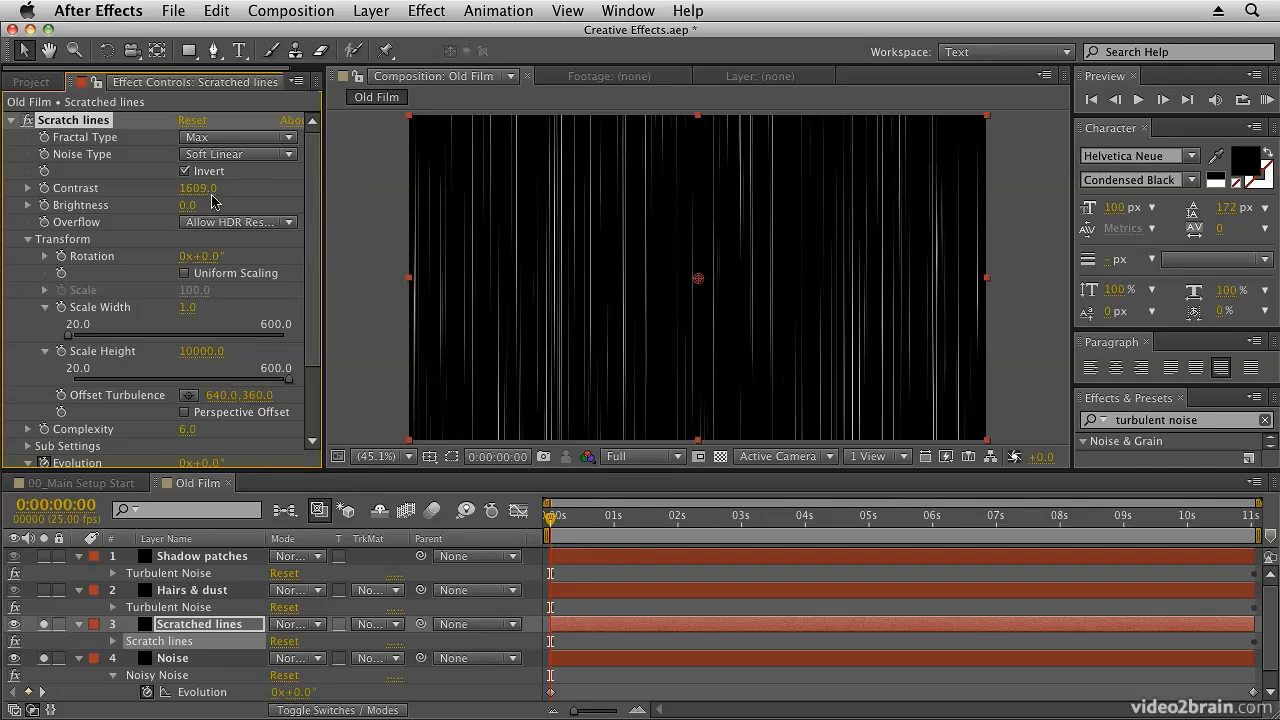
pyautogui.moveTo(220, 205); pyautogui.dragTo(170, 205)
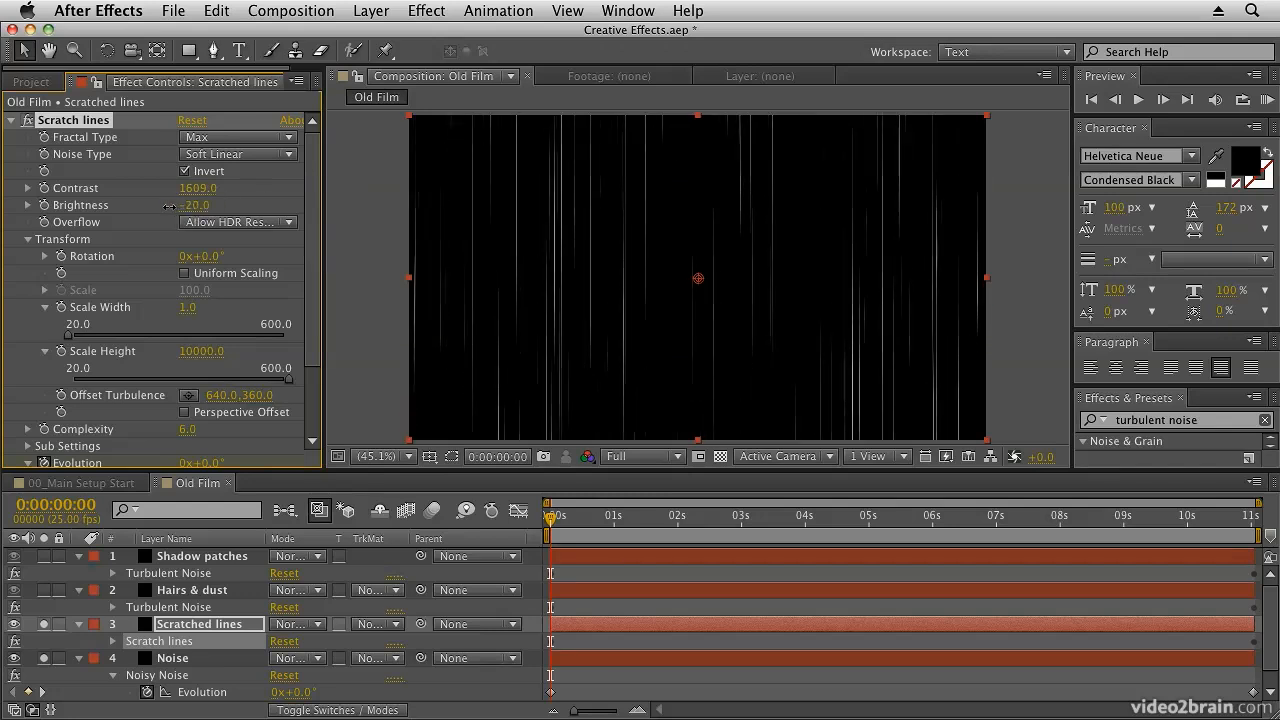
pyautogui.moveTo(195, 205); pyautogui.dragTo(150, 205)
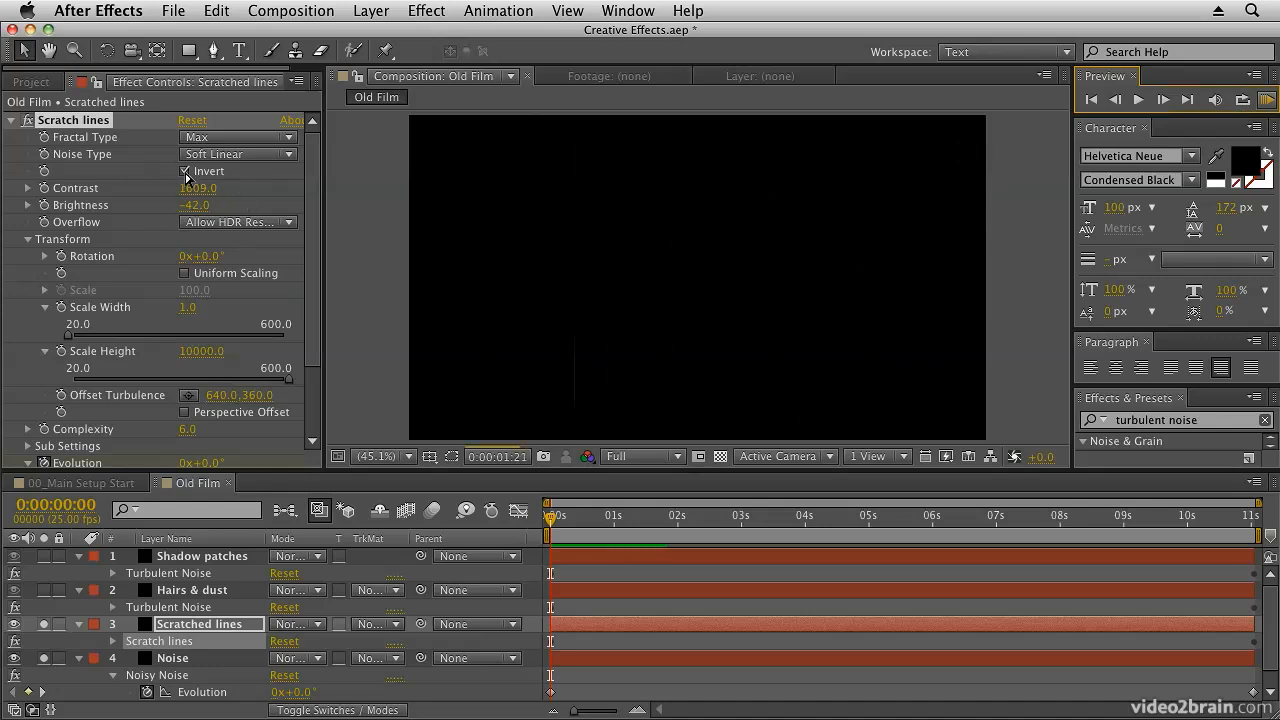
pyautogui.click(186, 171)
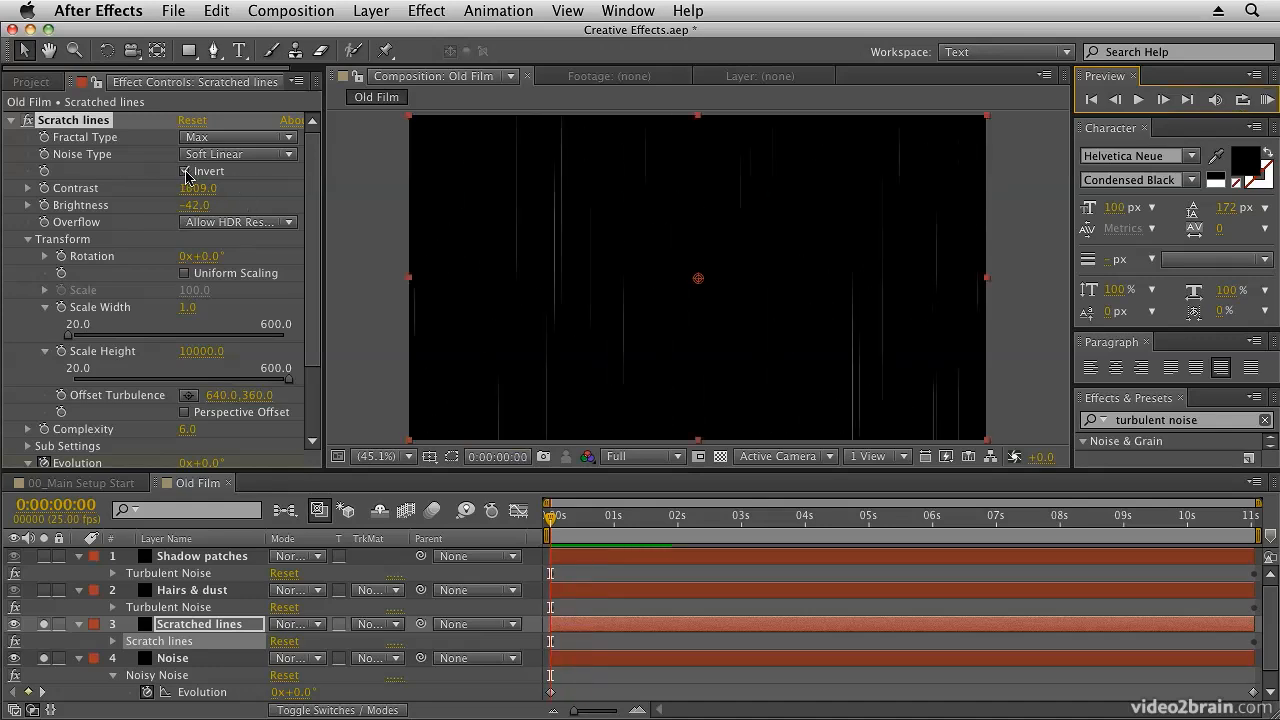
pyautogui.click(184, 171)
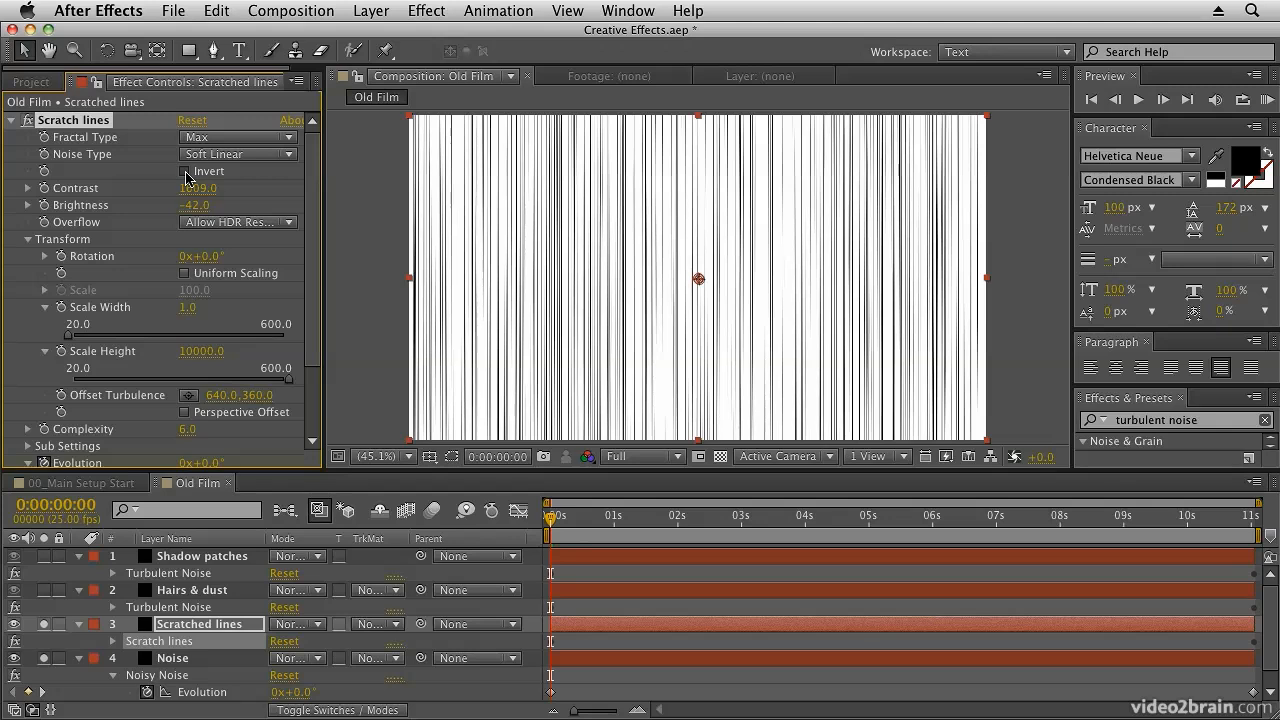
pyautogui.click(183, 171)
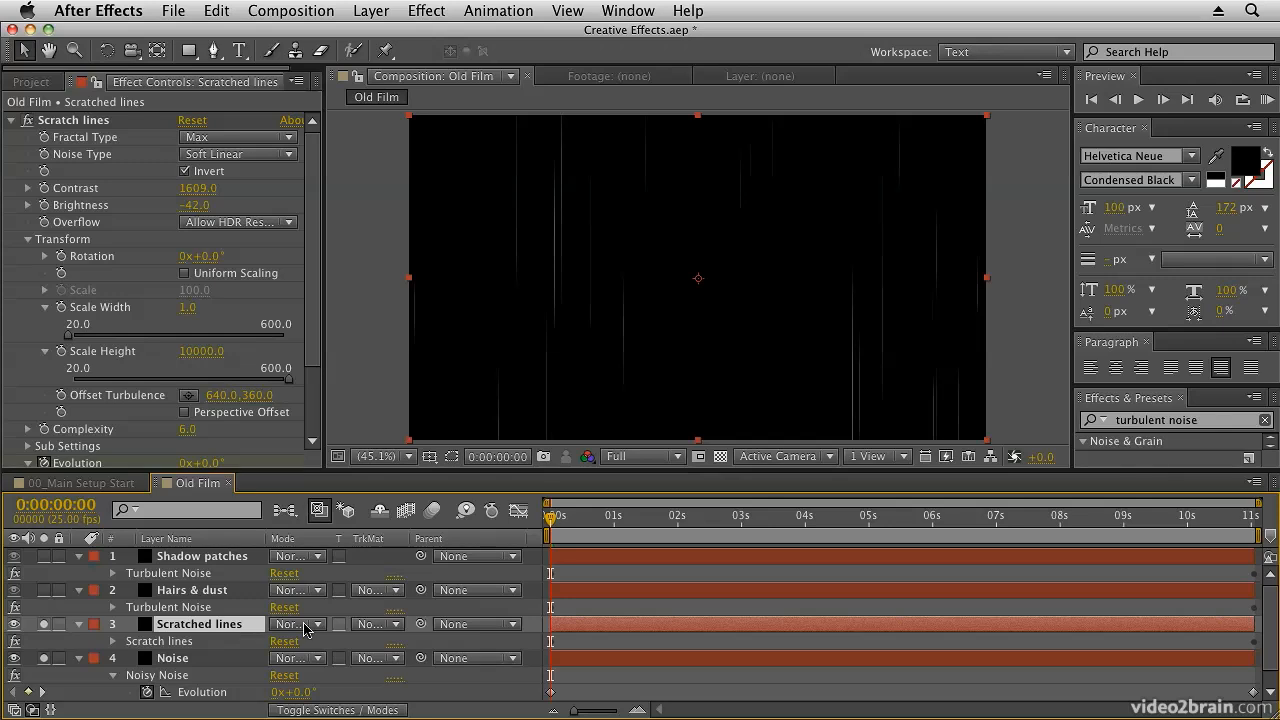
# - Set the Scratched lines layer's blend mode to Add
pyautogui.click(295, 624)
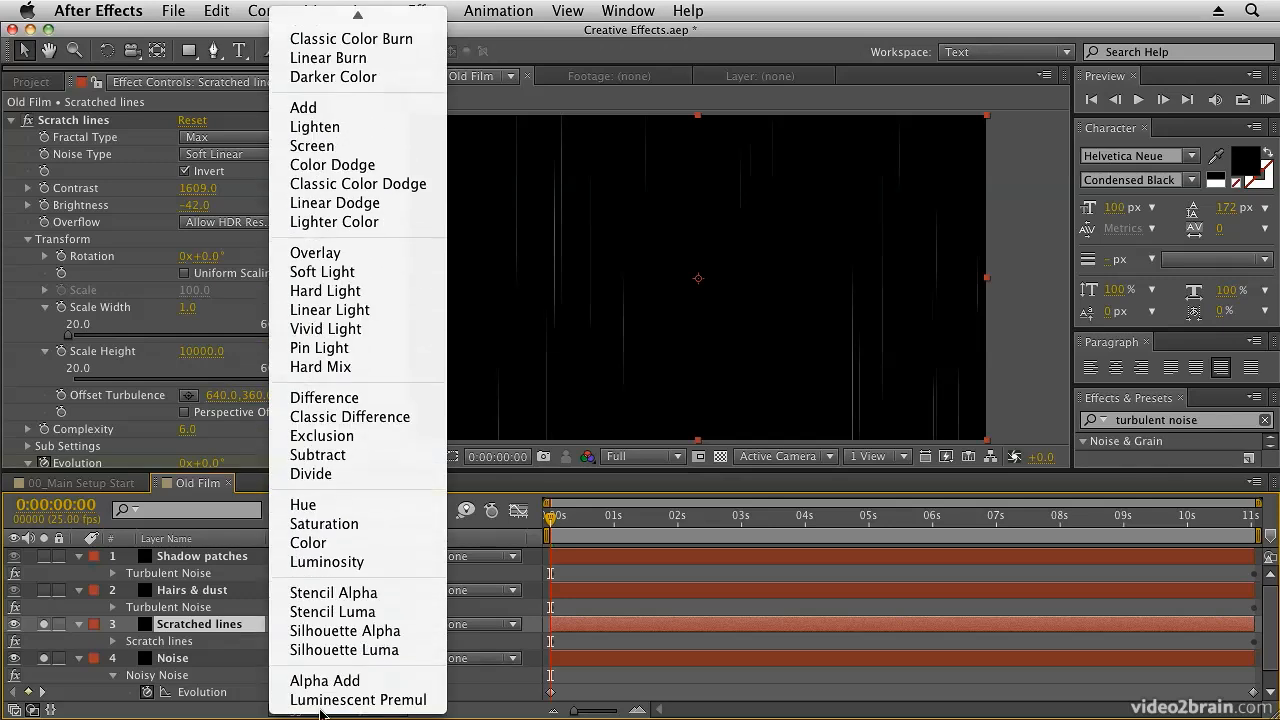
pyautogui.moveTo(303, 107)
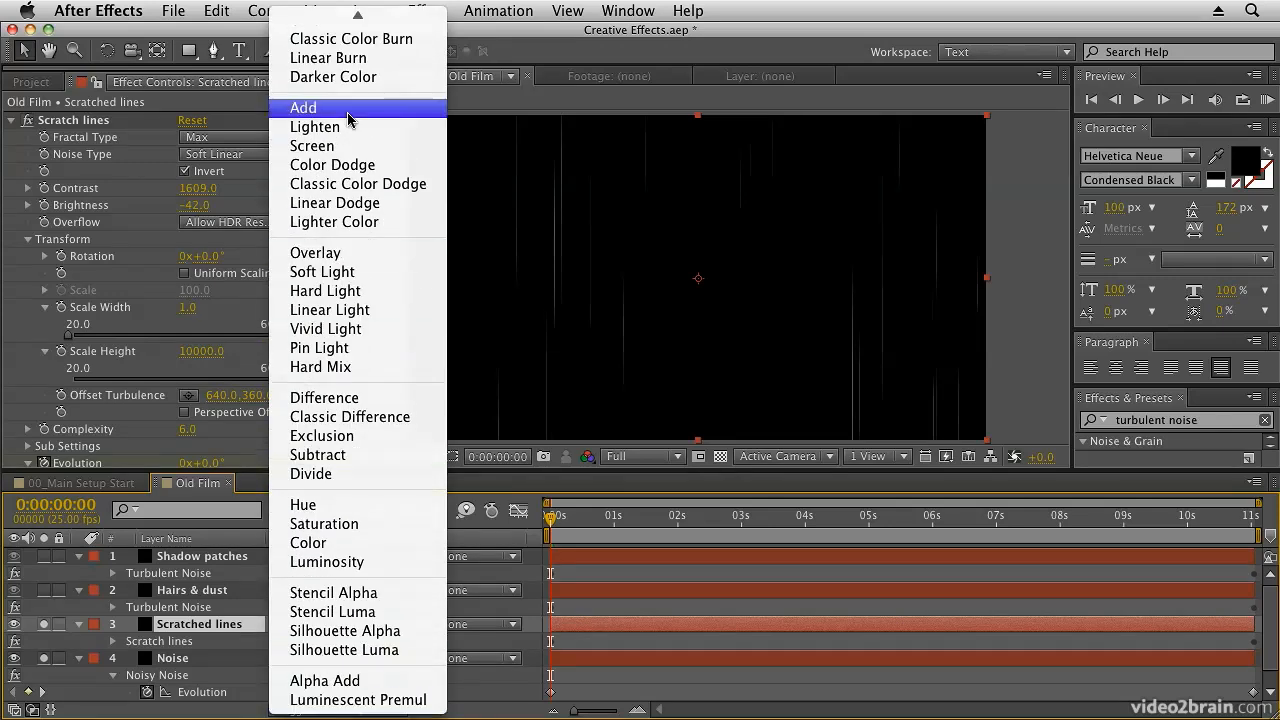
pyautogui.click(303, 107)
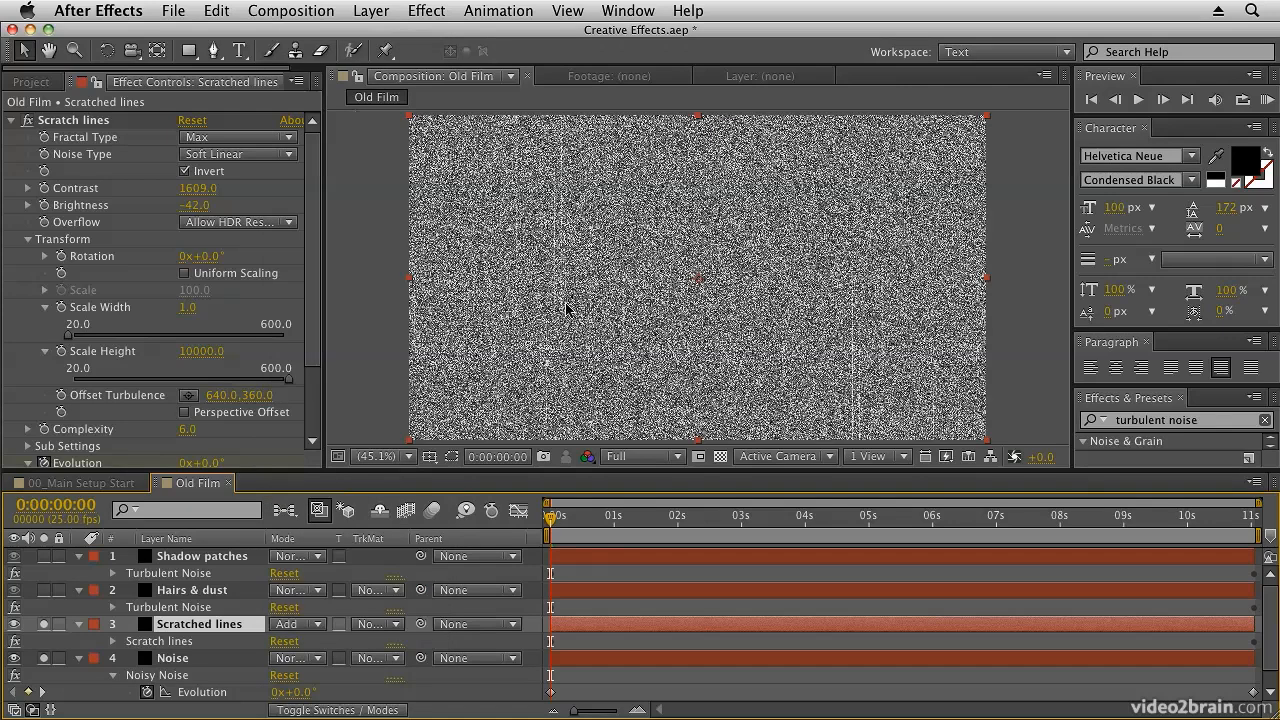
pyautogui.moveTo(1070, 285)
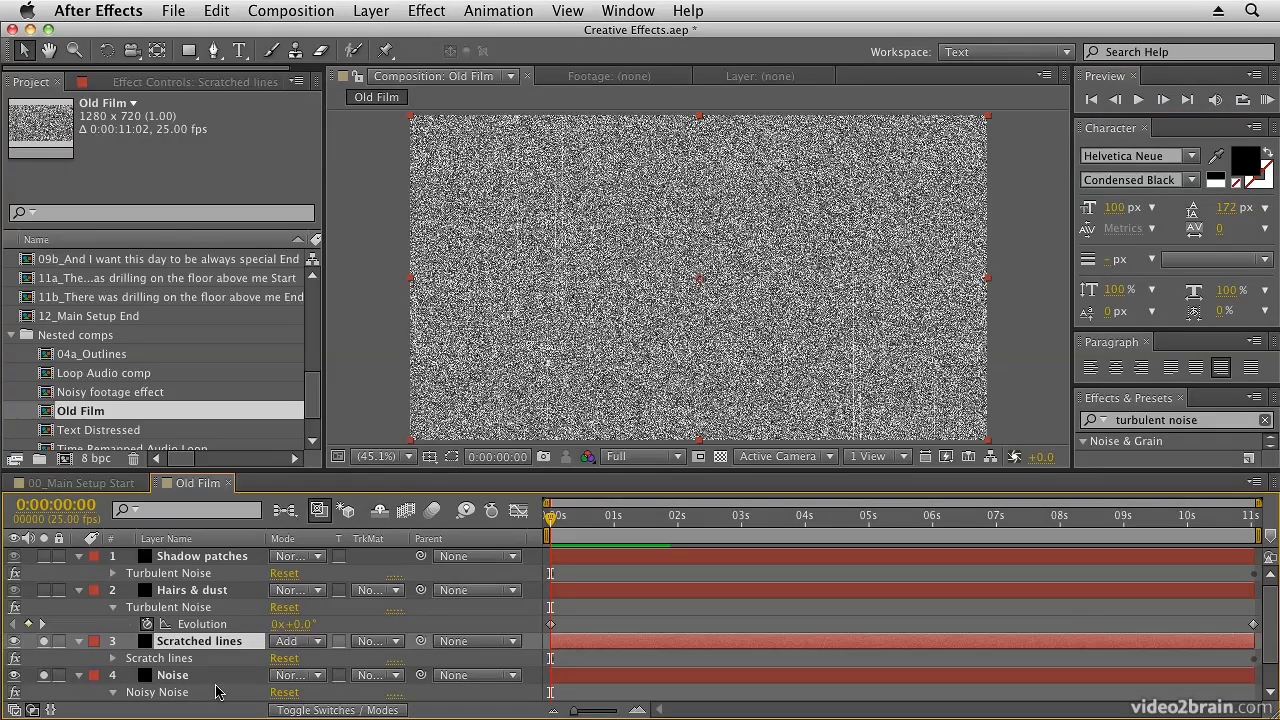
pyautogui.moveTo(107, 392)
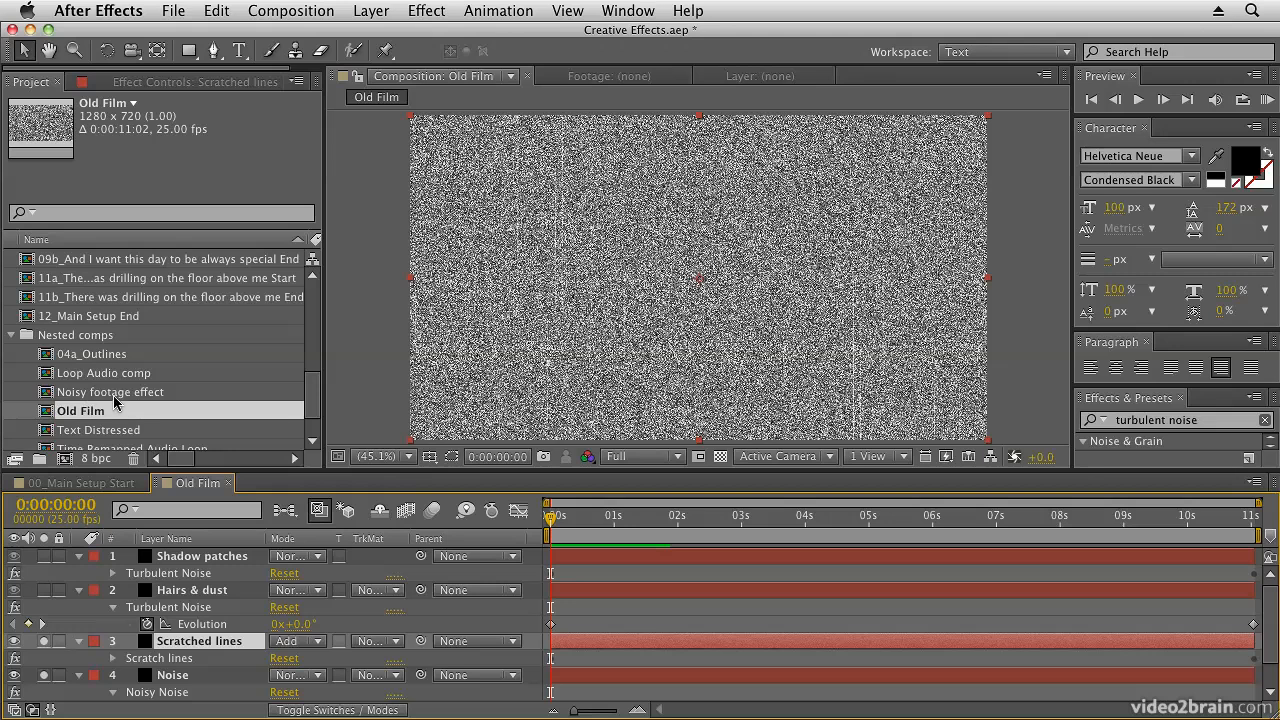
# - Open the Noisy footage effect comp from the Nested comps folder
pyautogui.doubleClick(113, 391)
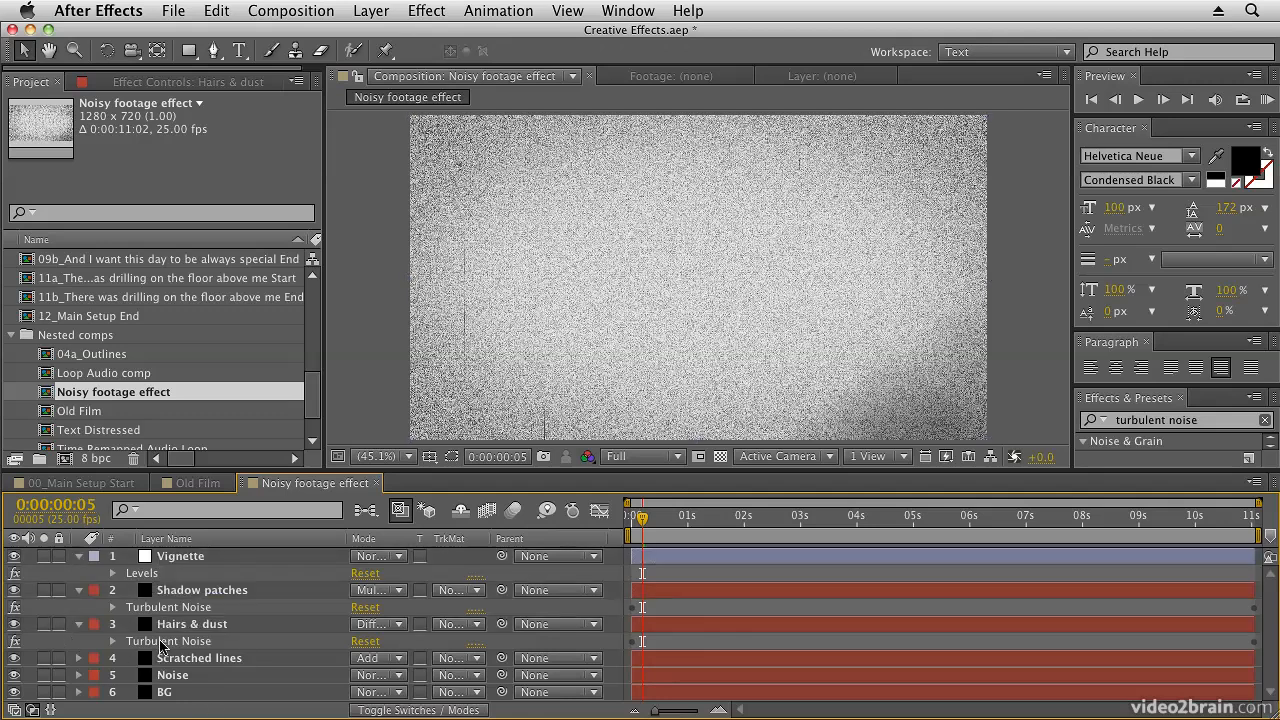
# - Inspect the Hairs & dust and Shadow patches Turbulent Noise settings, then RAM preview
pyautogui.click(191, 624)
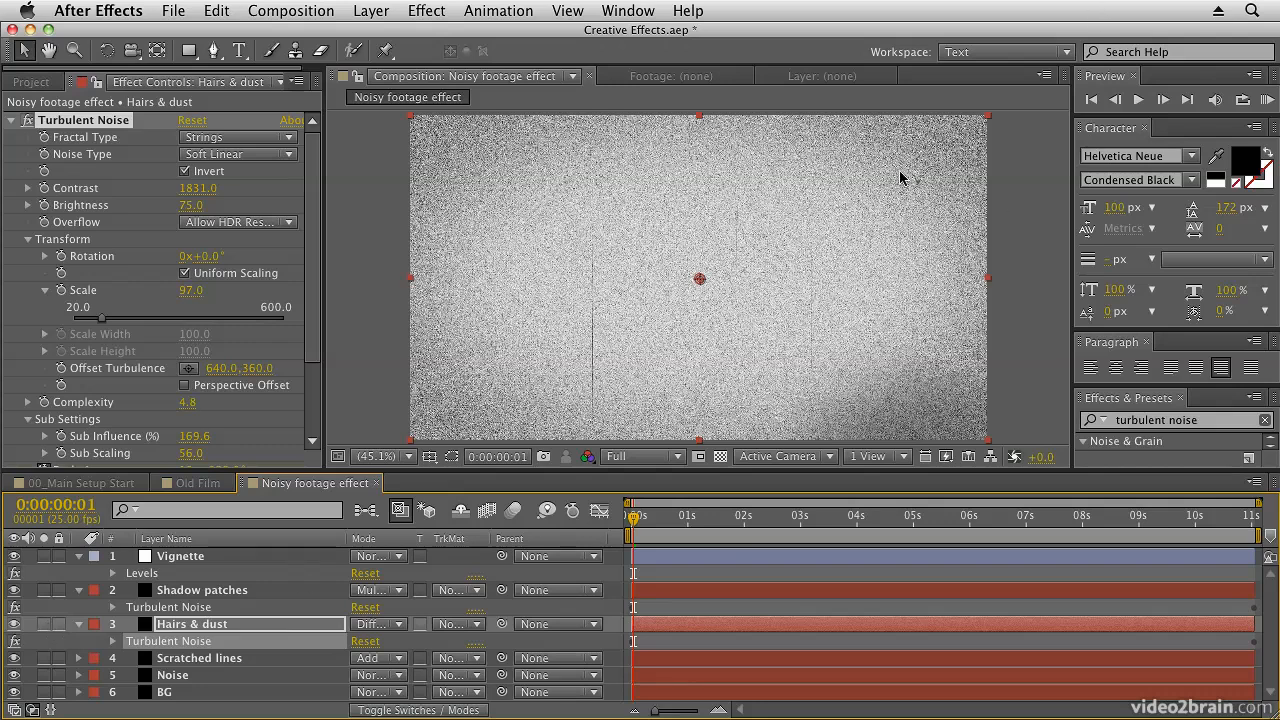
pyautogui.moveTo(230, 713)
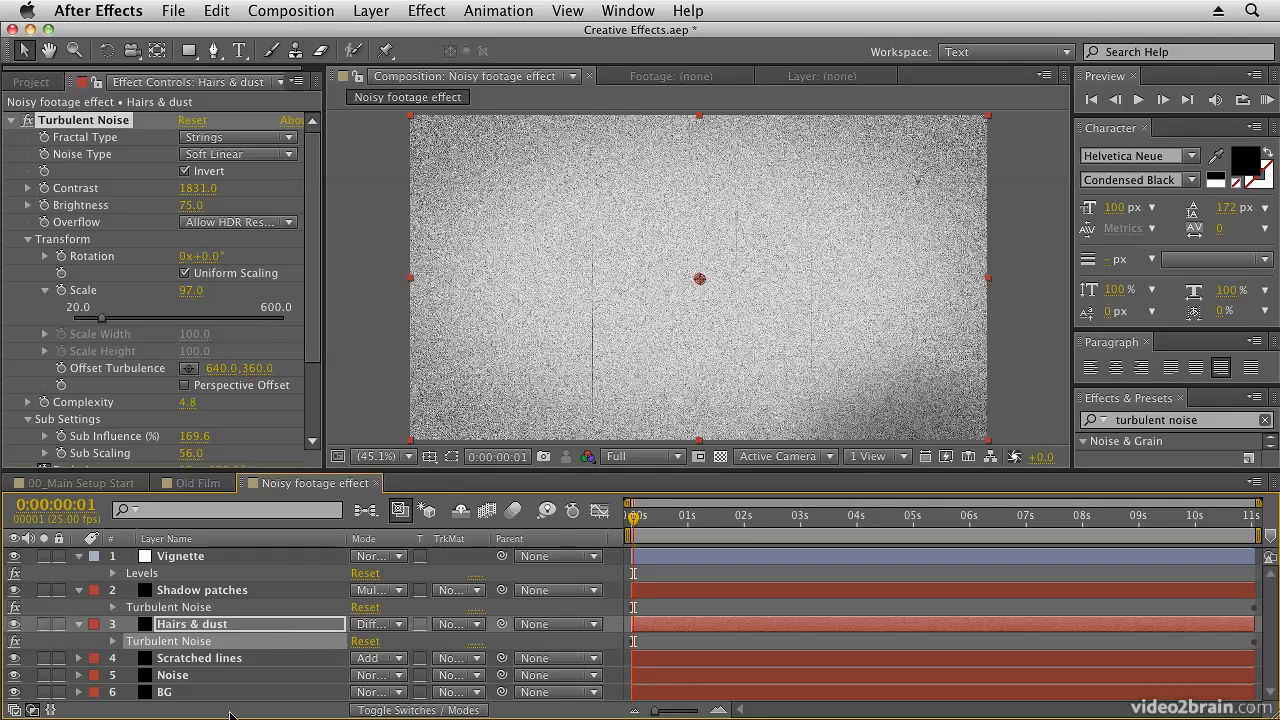
pyautogui.click(201, 589)
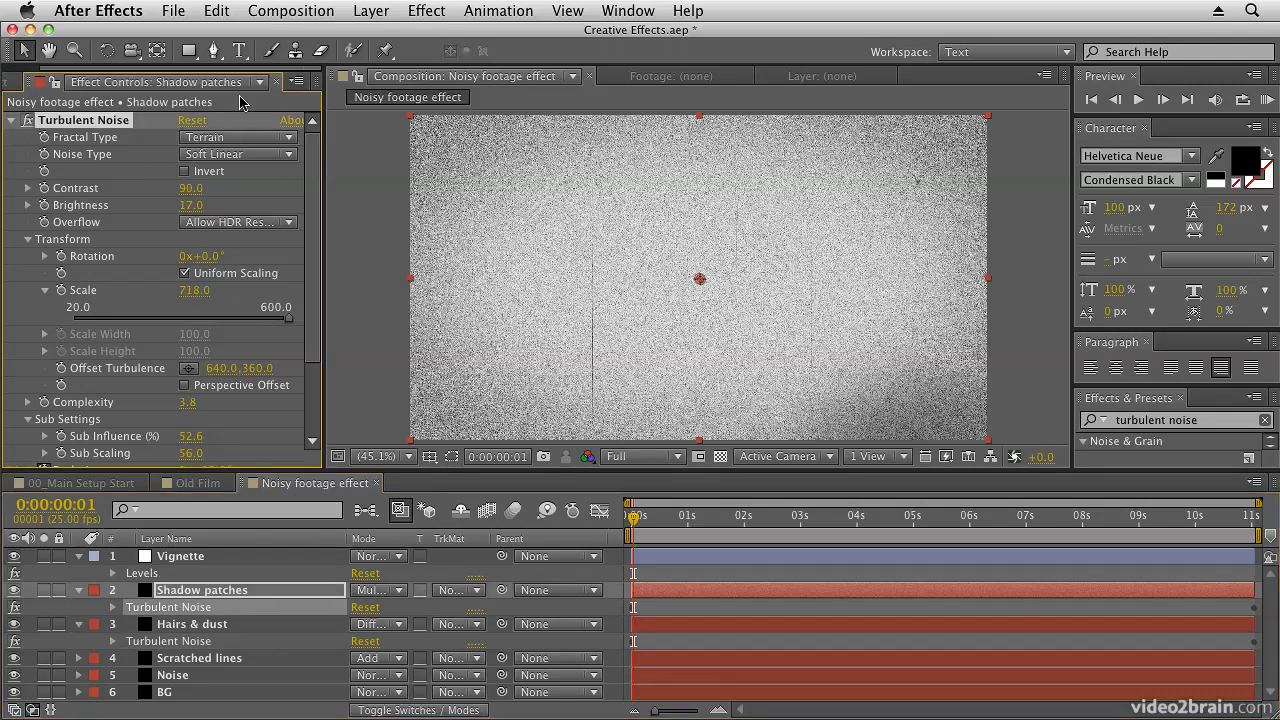
pyautogui.moveTo(218, 234)
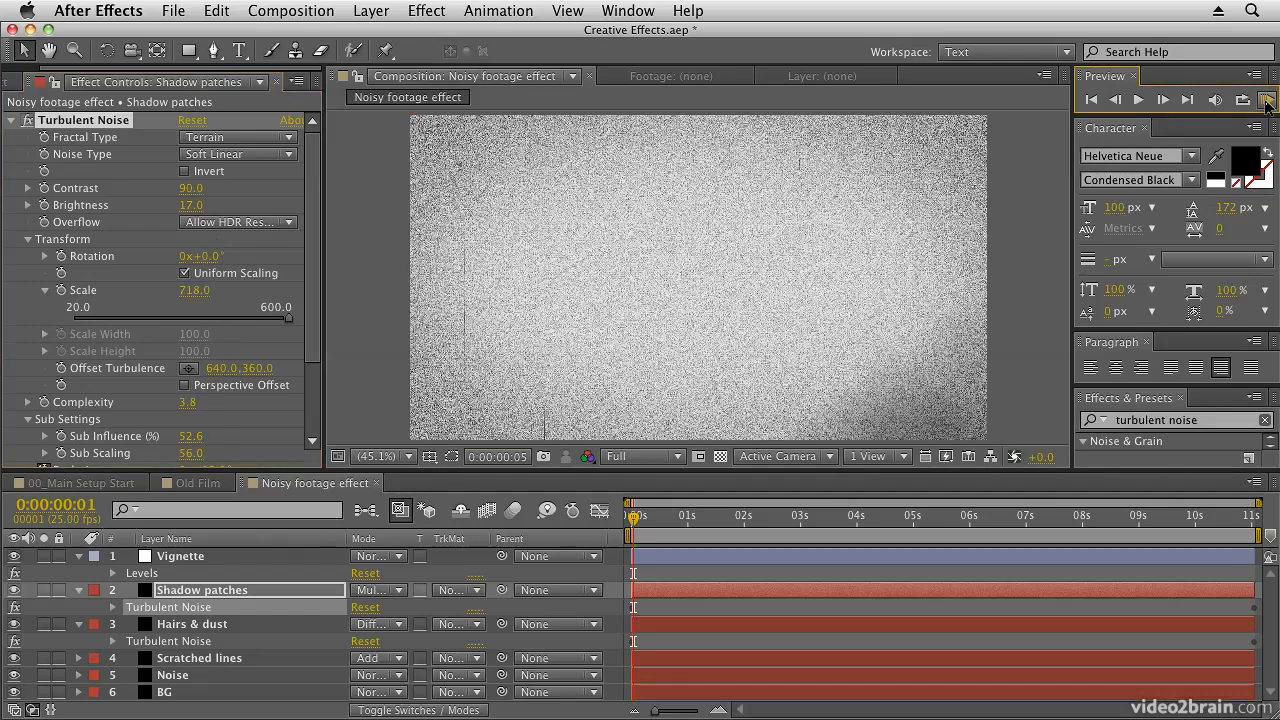
pyautogui.click(1138, 99)
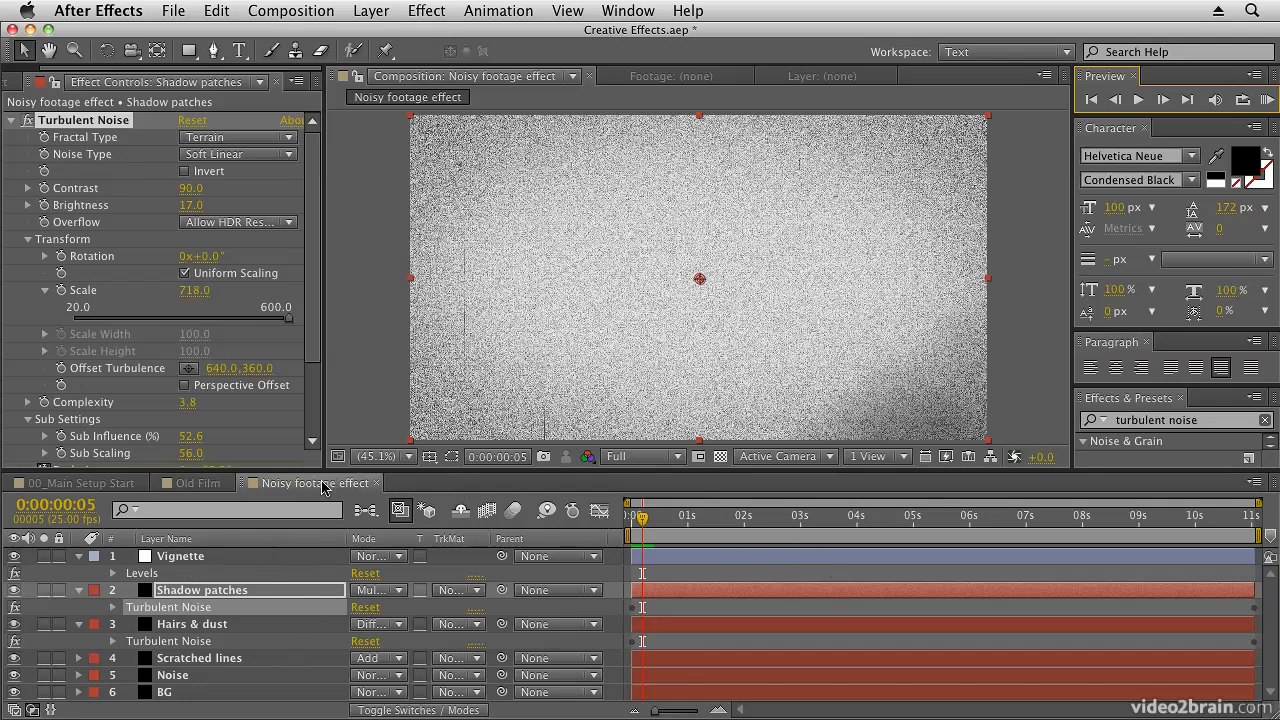
pyautogui.moveTo(198, 571)
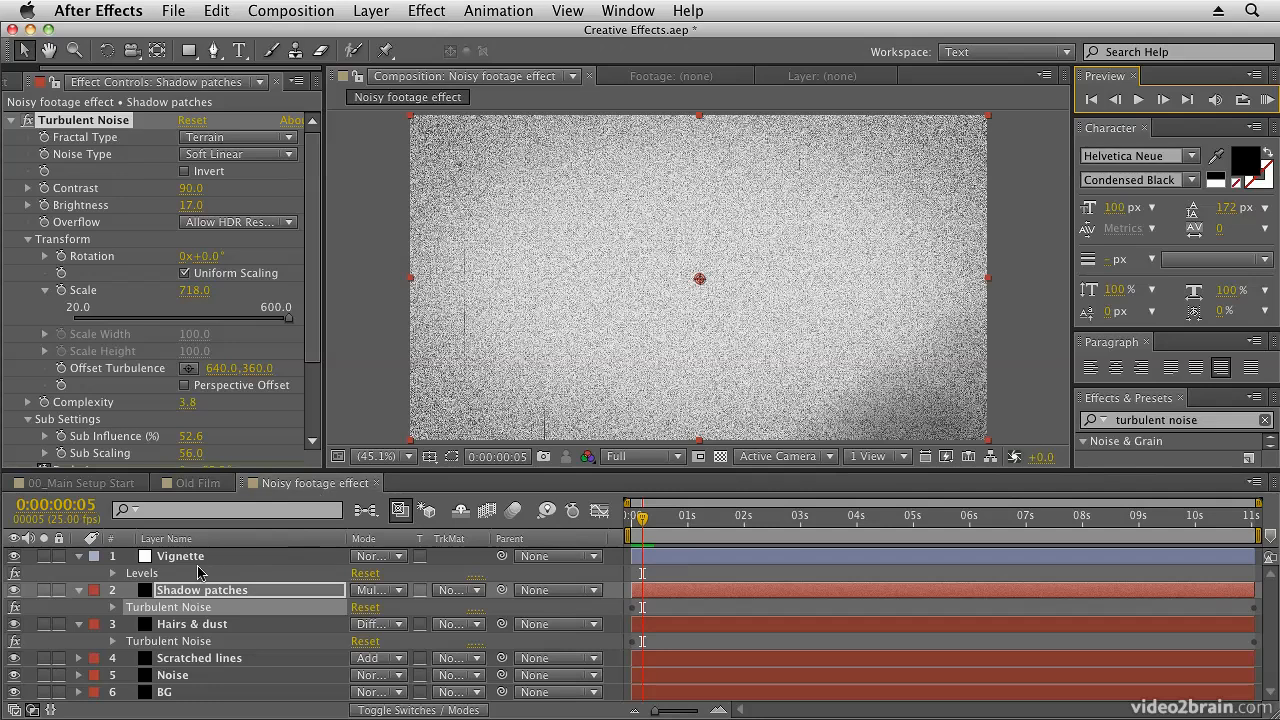